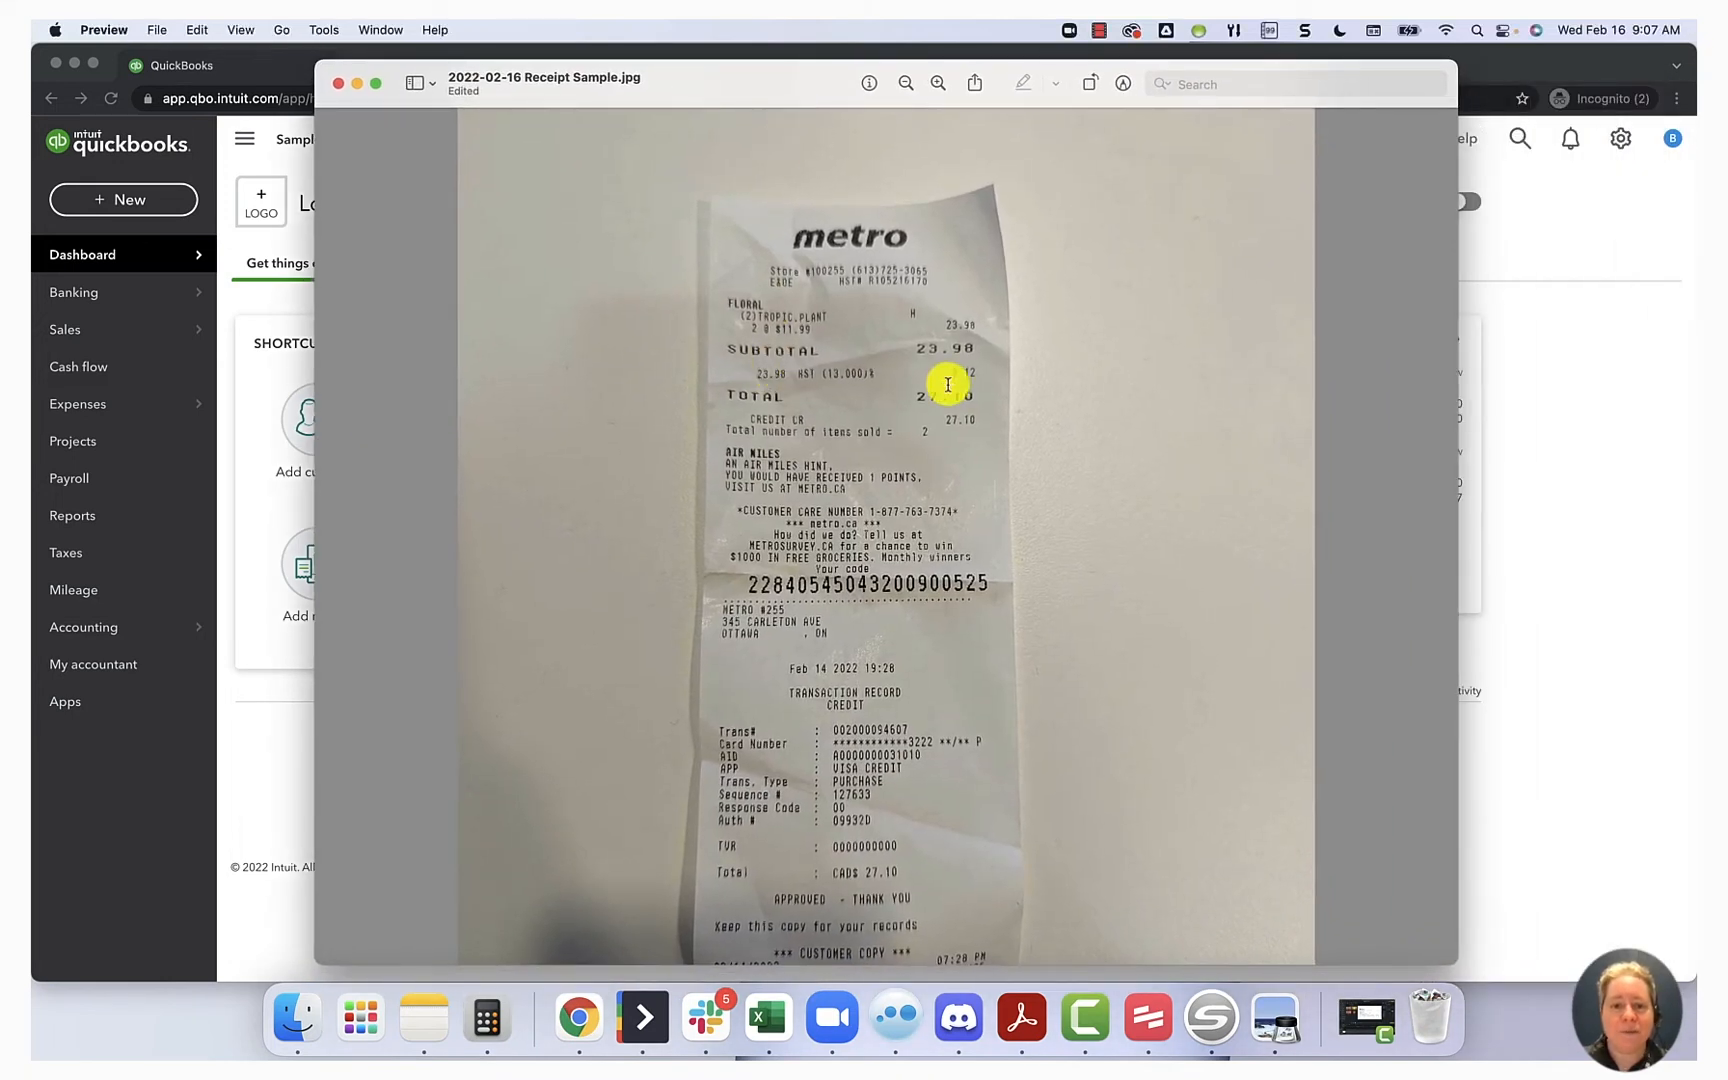
{"action": "mouse_move", "coordinate": [1060, 406]}
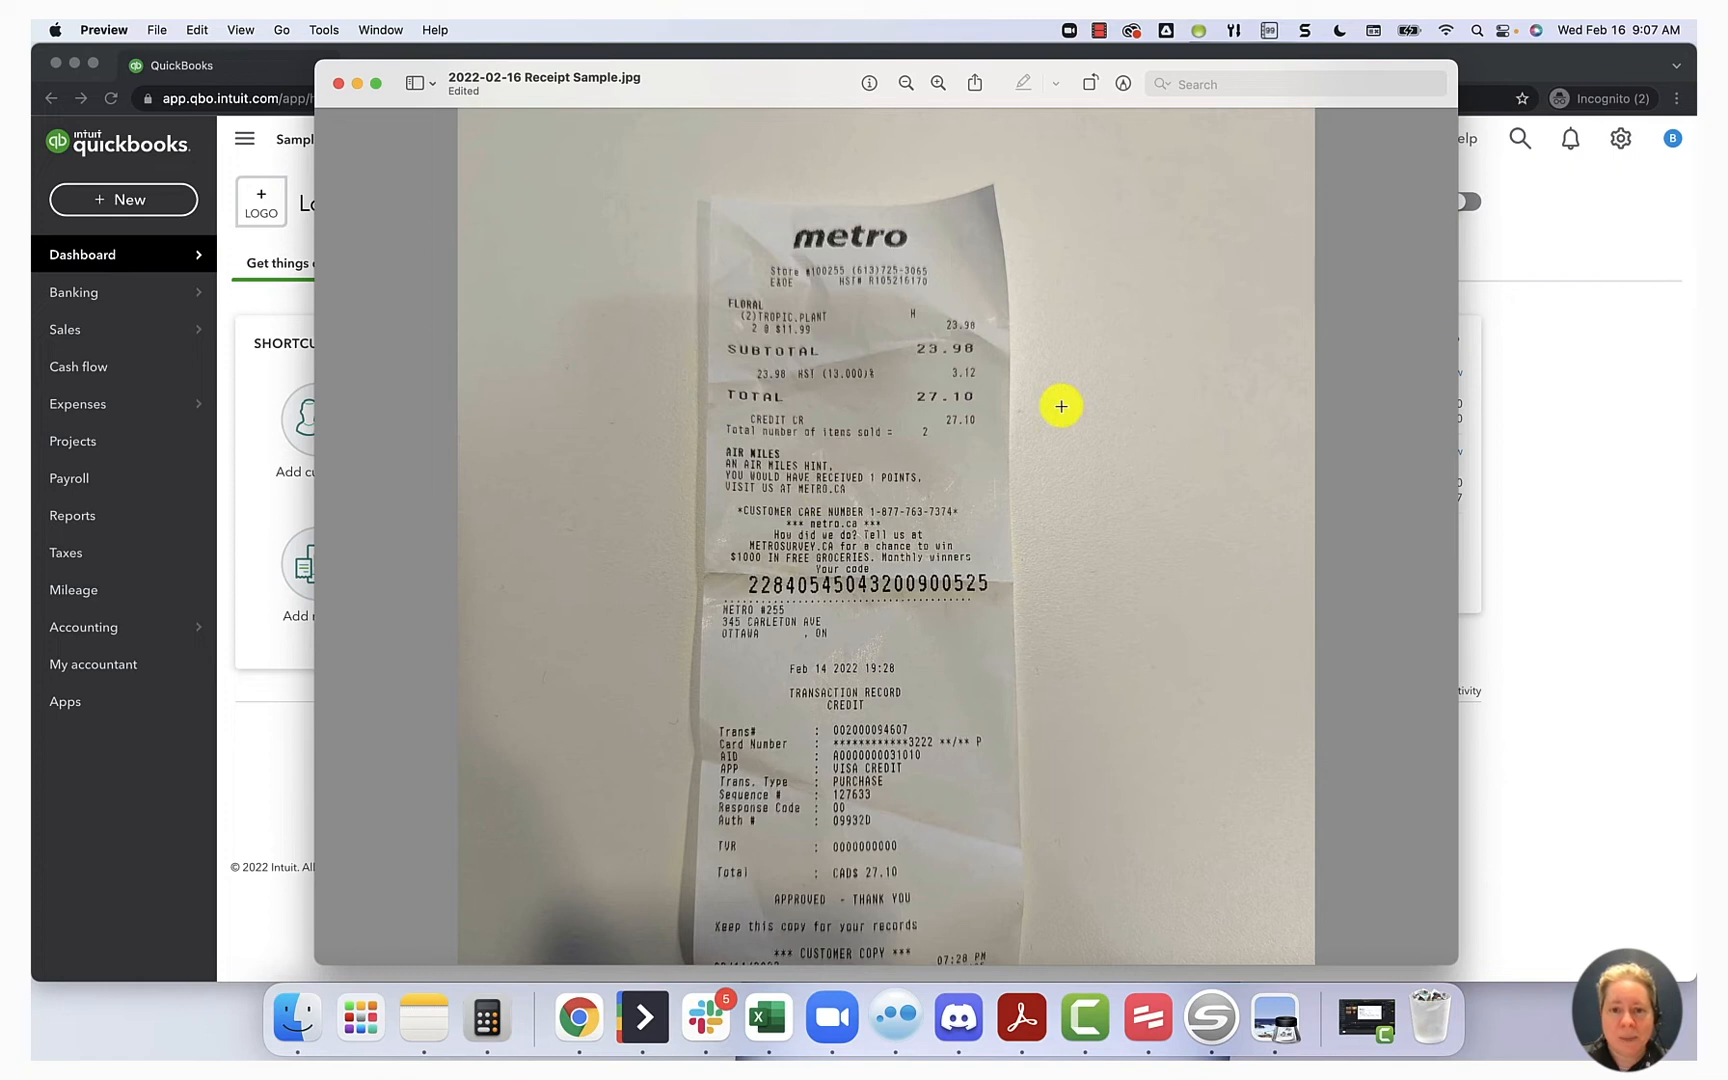
{"action": "mouse_move", "coordinate": [708, 105]}
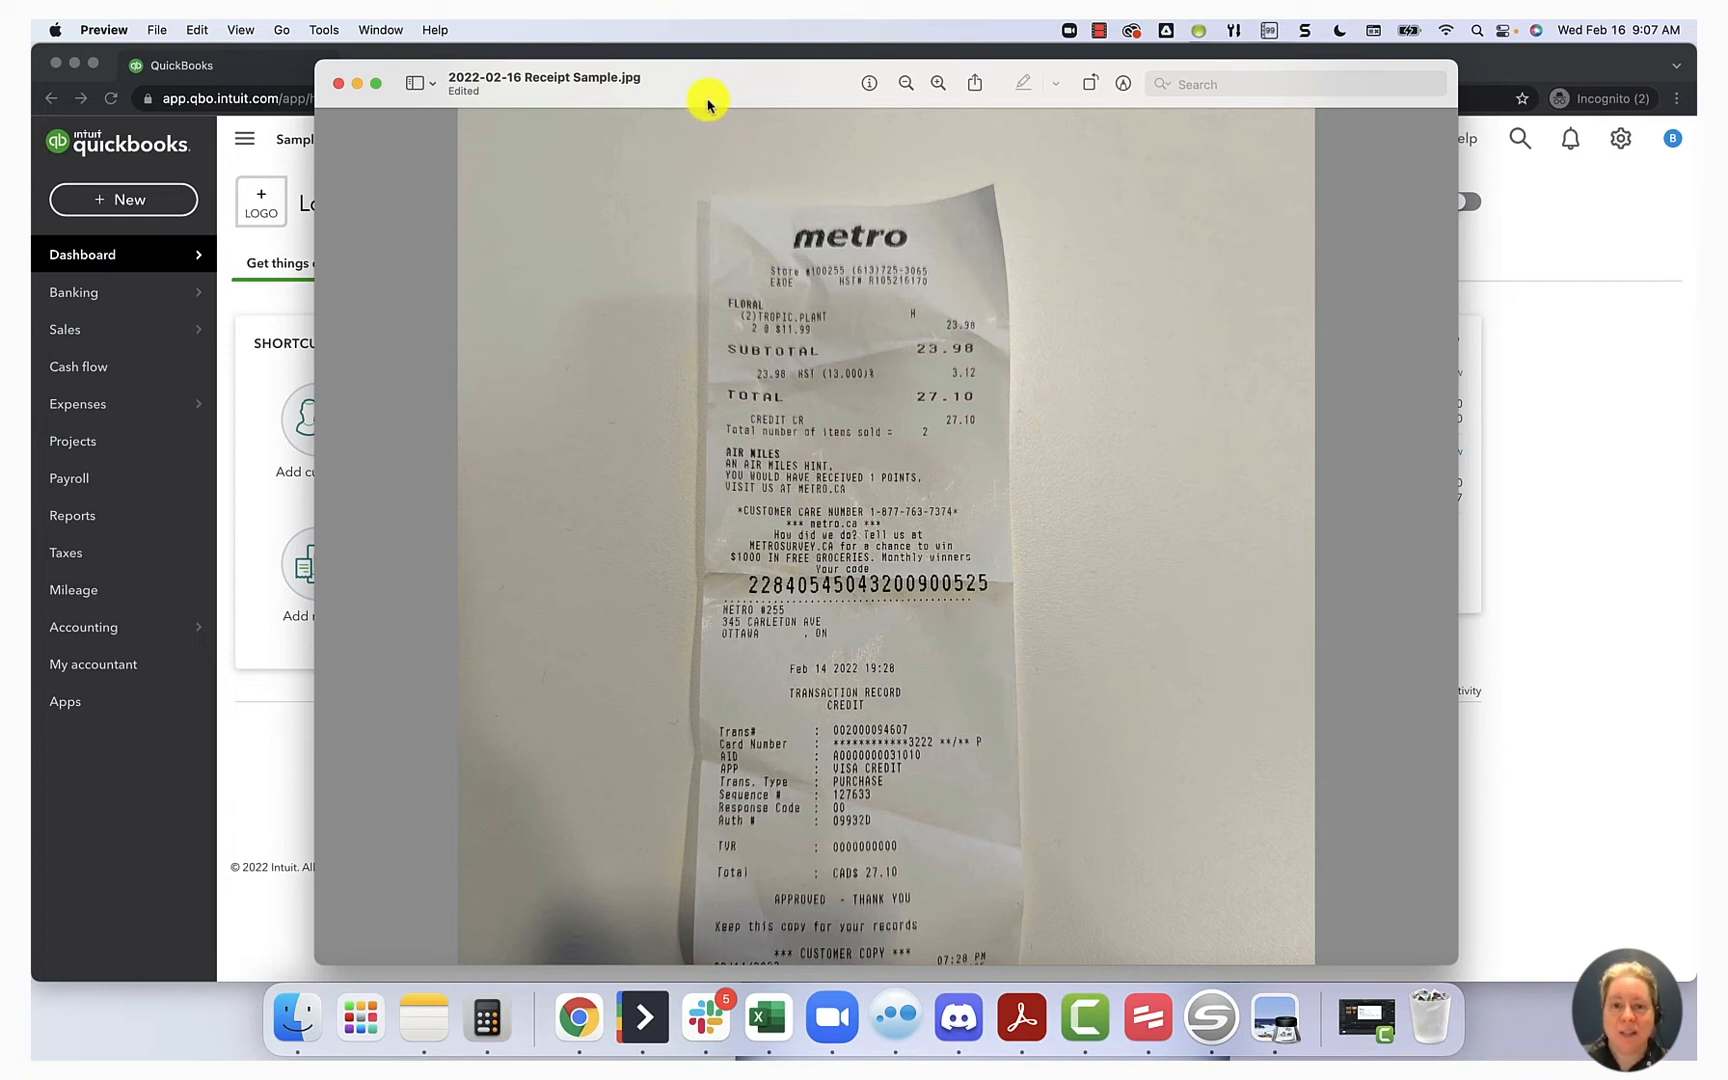
- Close the Metro receipt image in Preview
{"action": "left_click", "coordinate": [338, 83]}
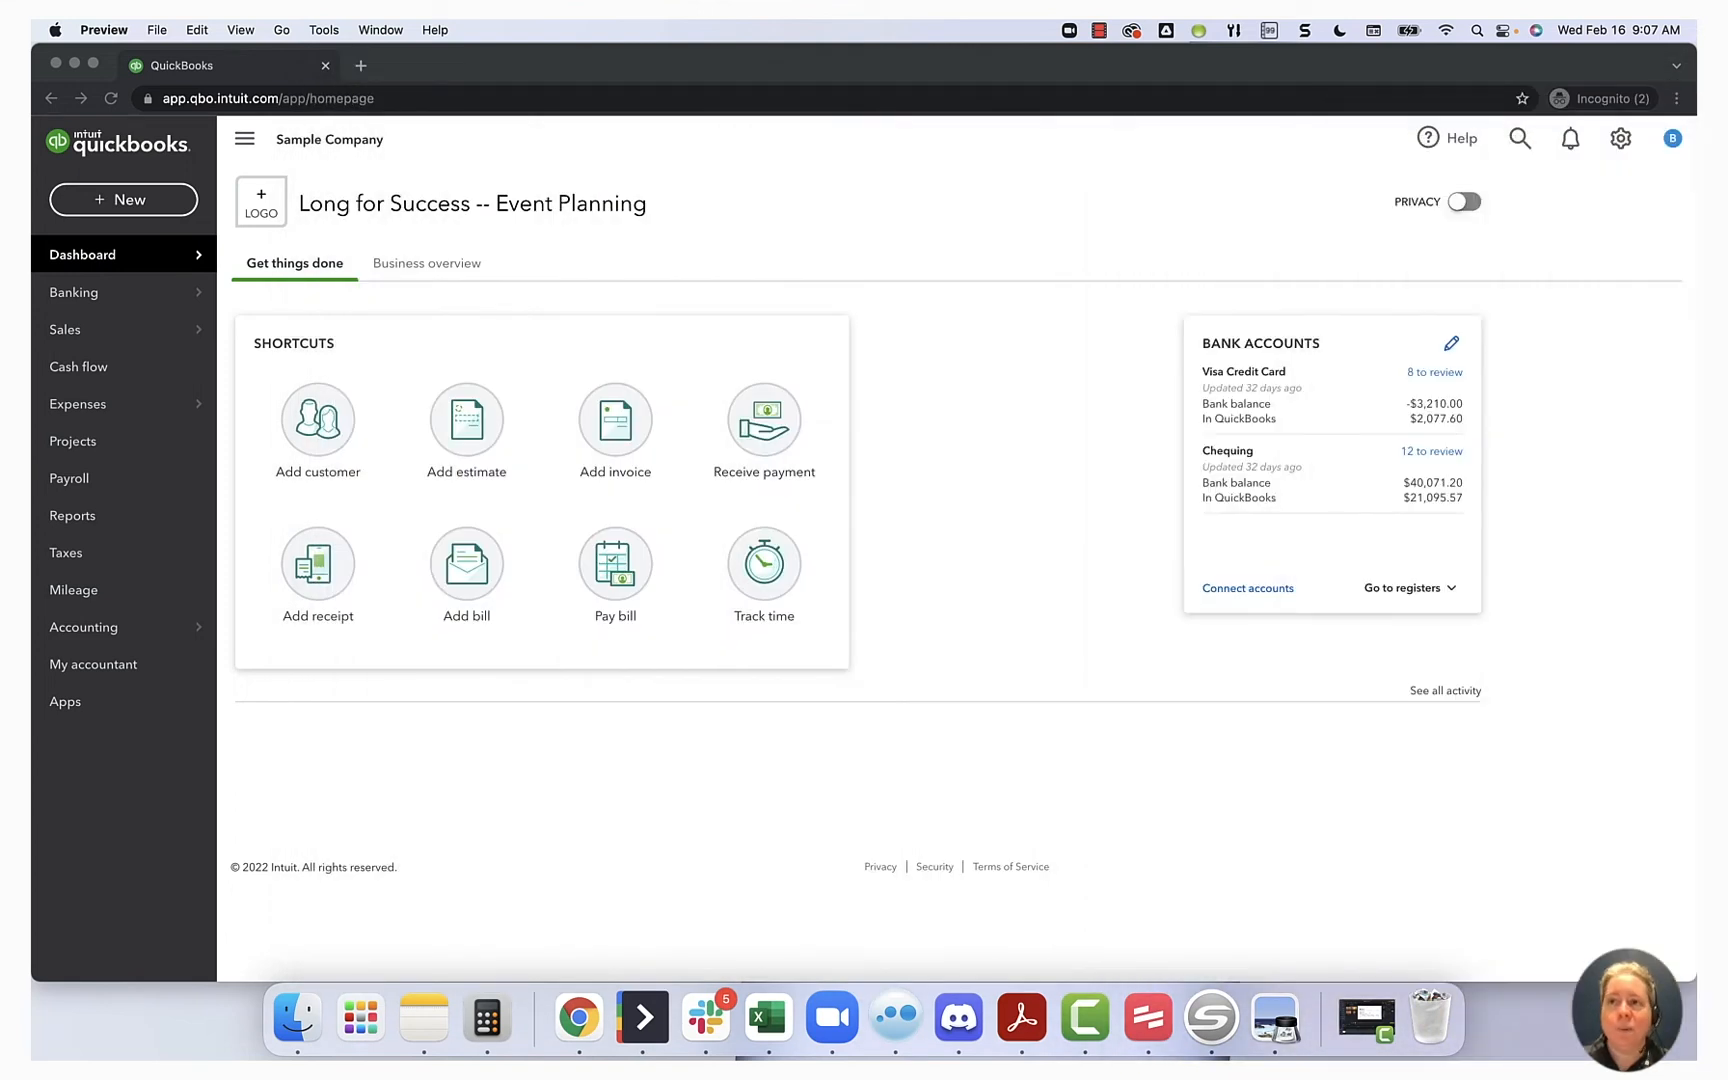
{"action": "mouse_move", "coordinate": [450, 169]}
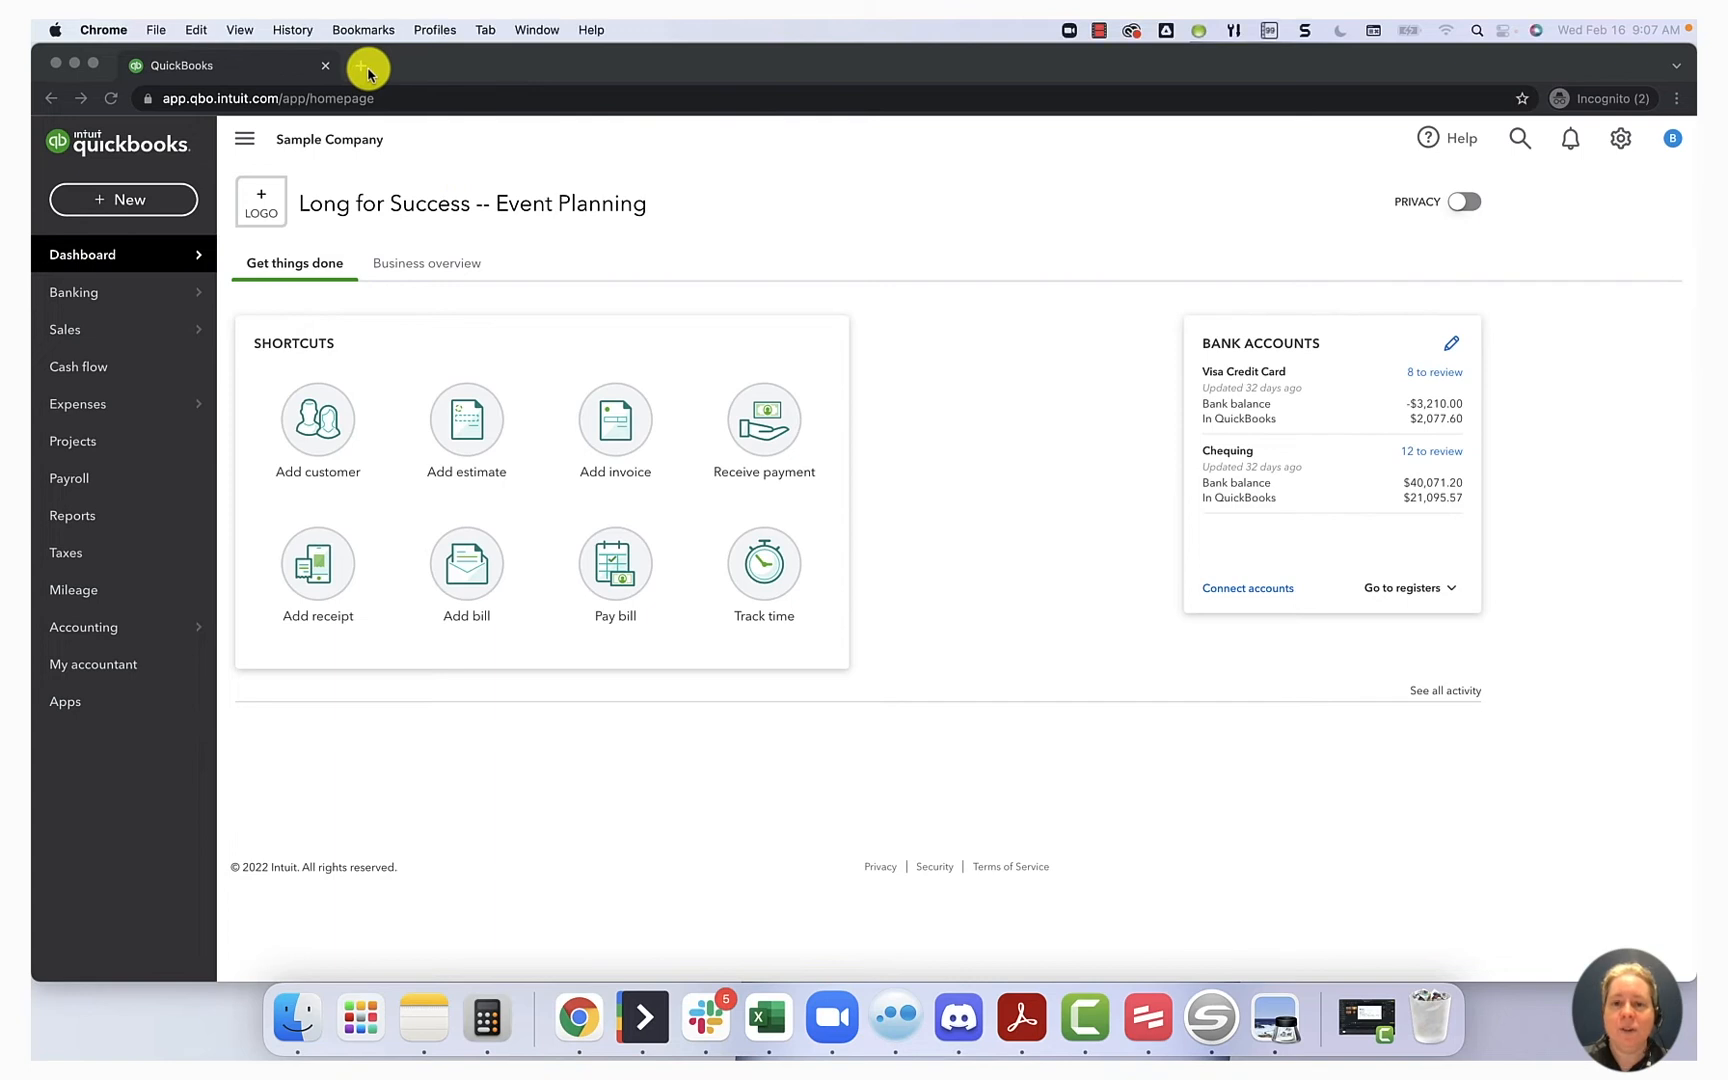
{"action": "left_click", "coordinate": [365, 65]}
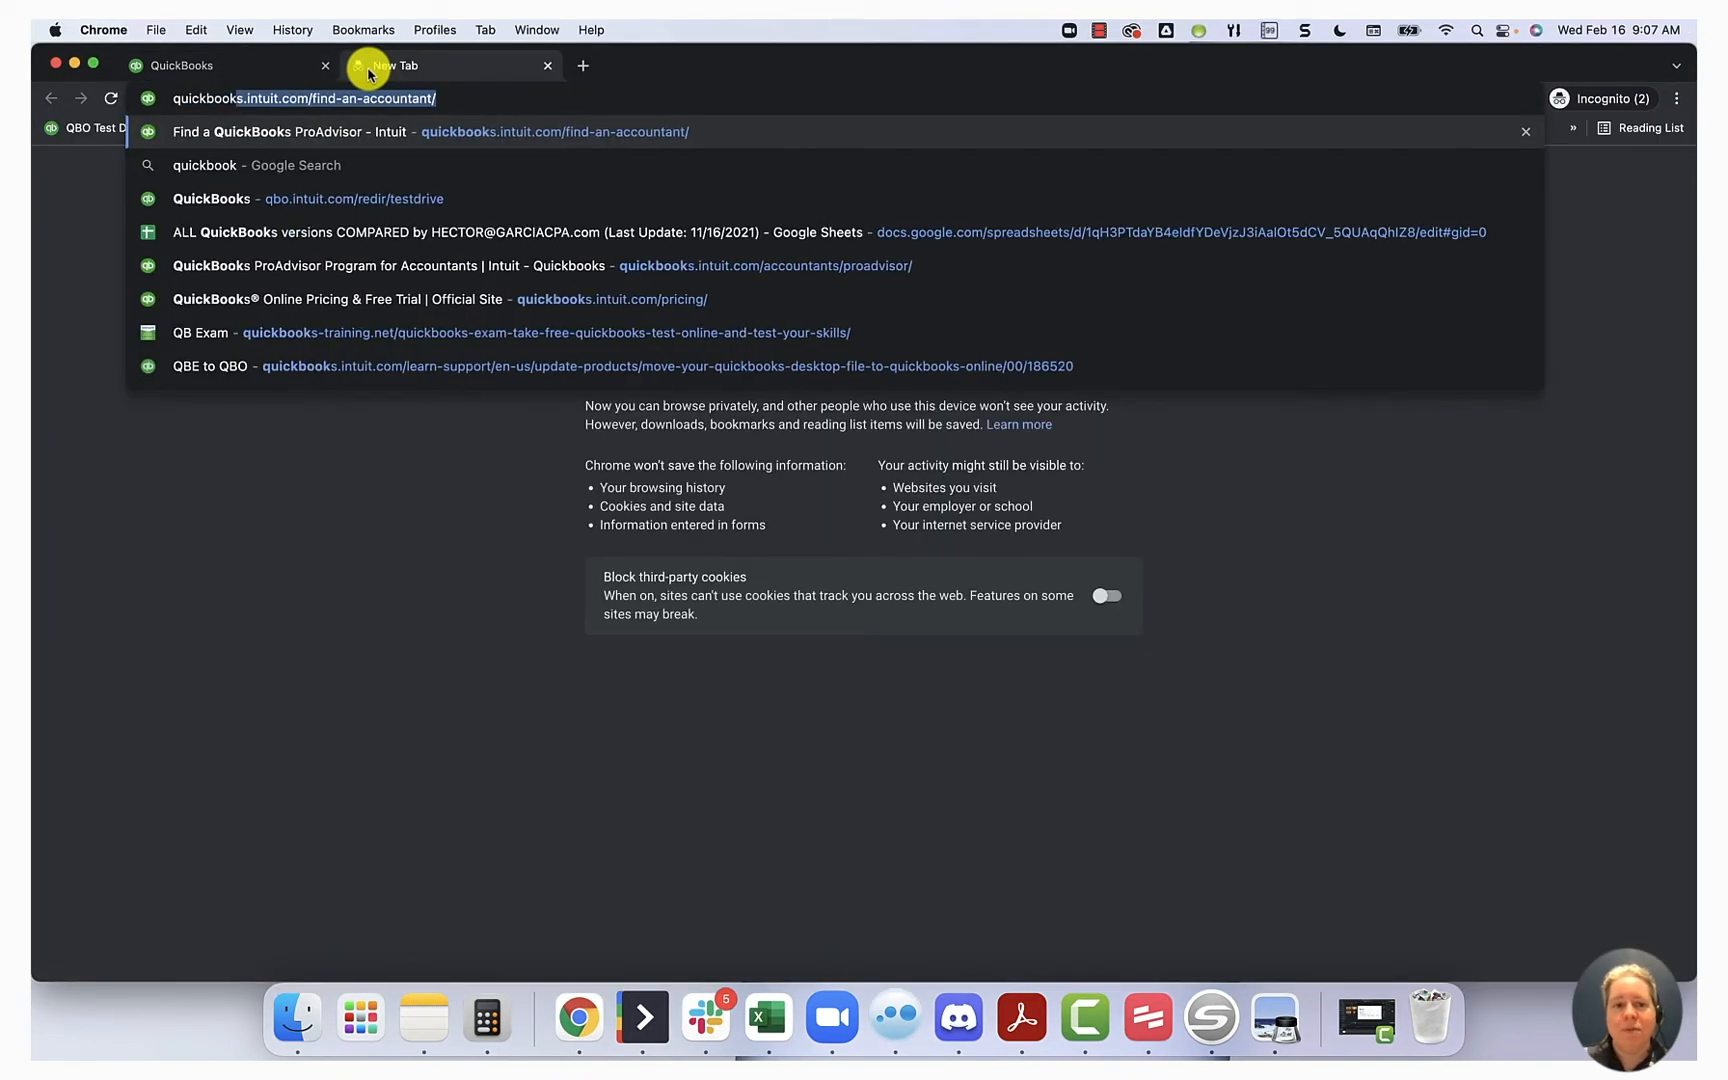
{"action": "type", "text": "quickbooks online"}
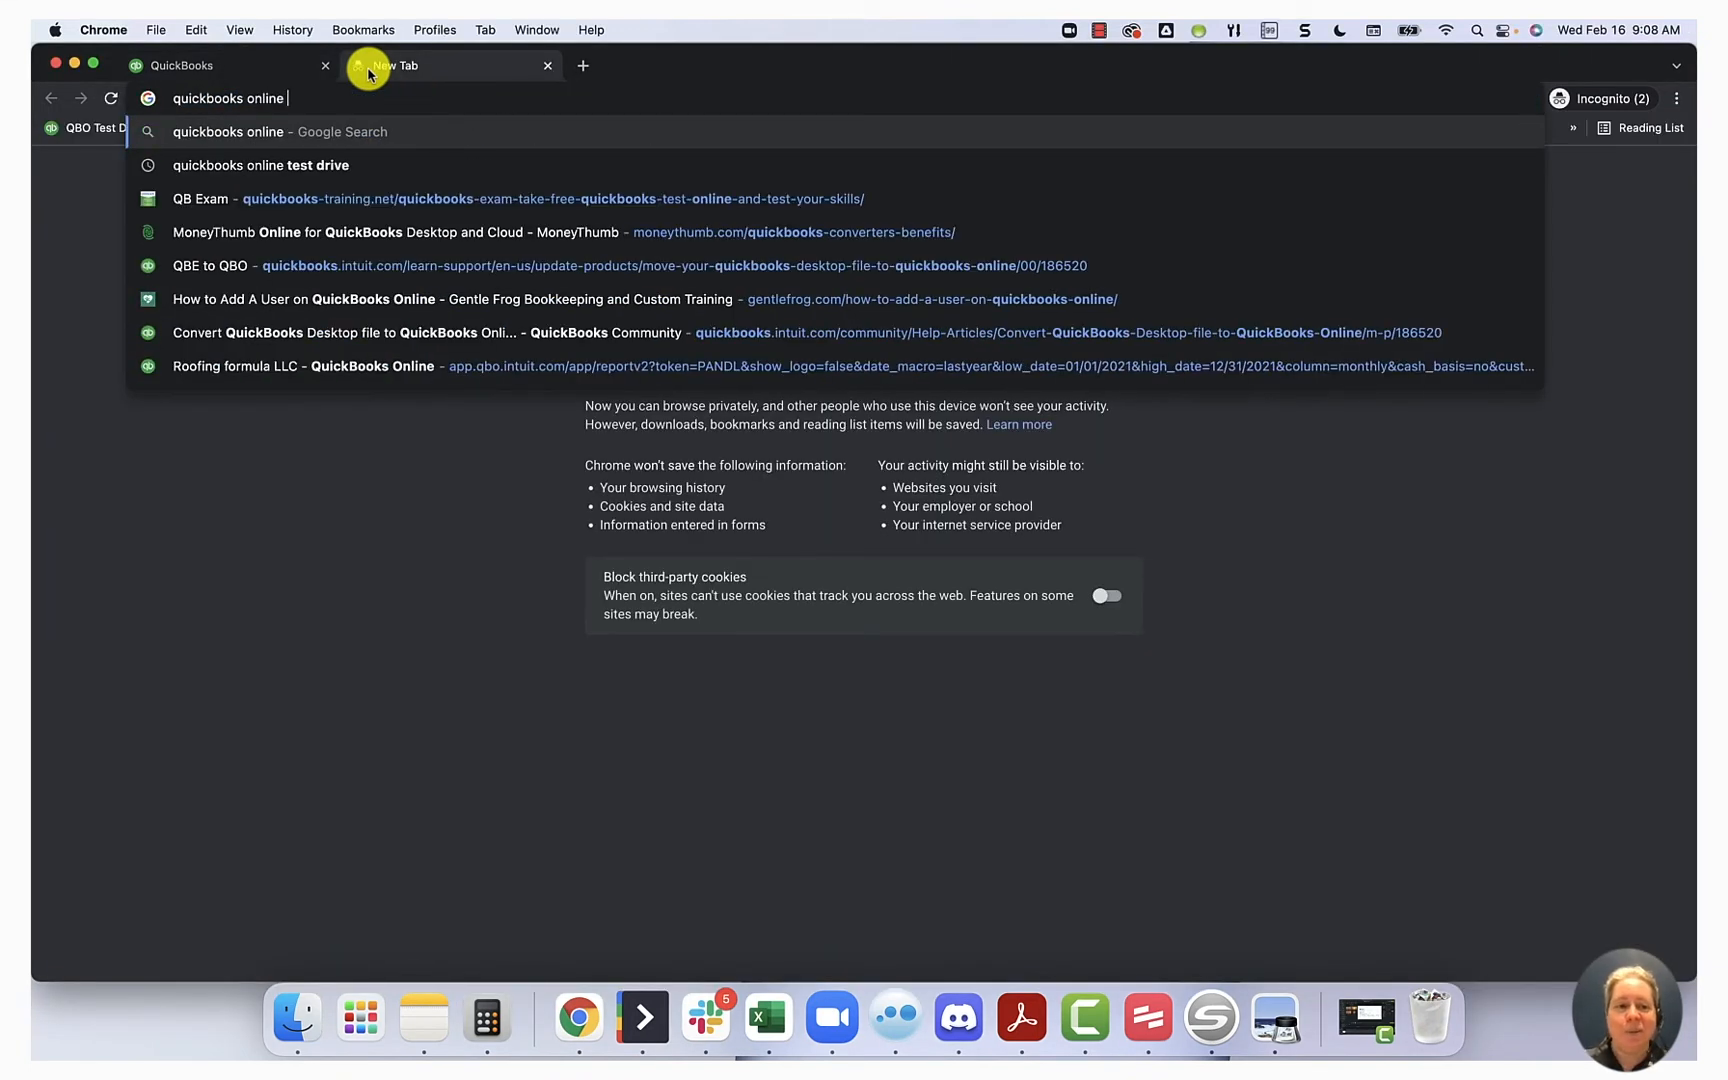
{"action": "left_click", "coordinate": [260, 164]}
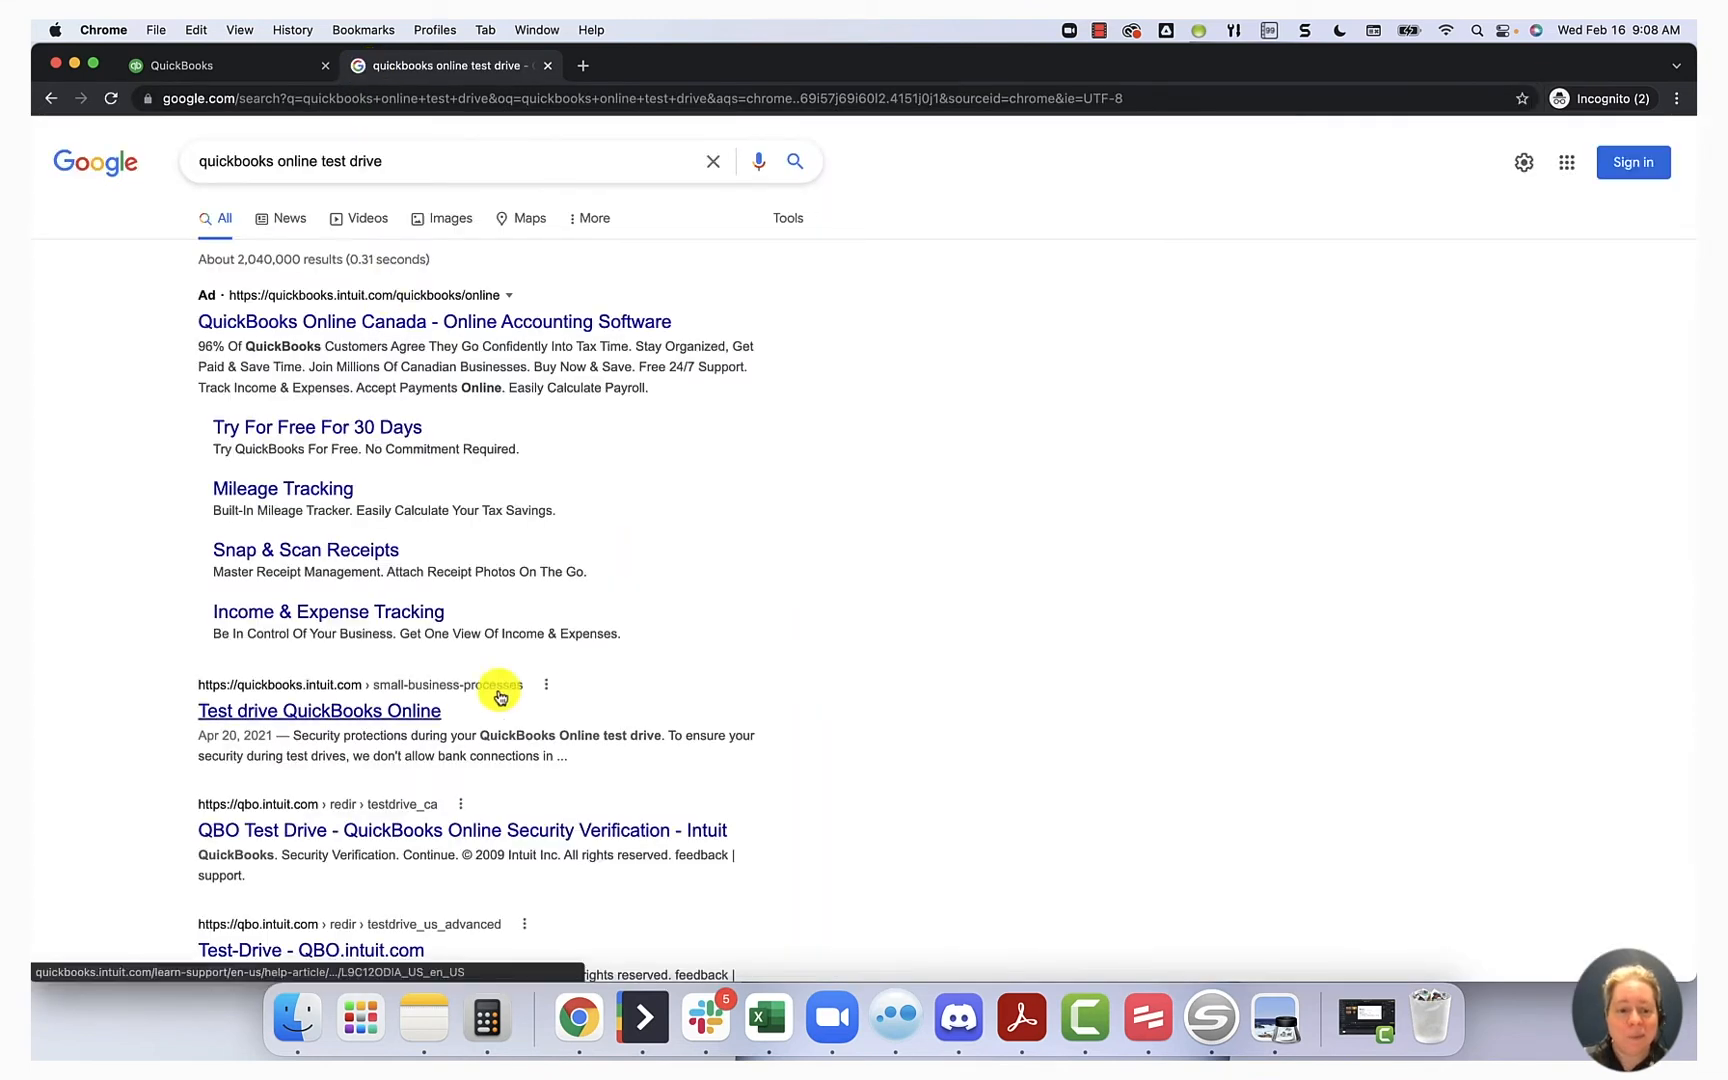
{"action": "scroll", "scroll_direction": "down", "scroll_amount": 3}
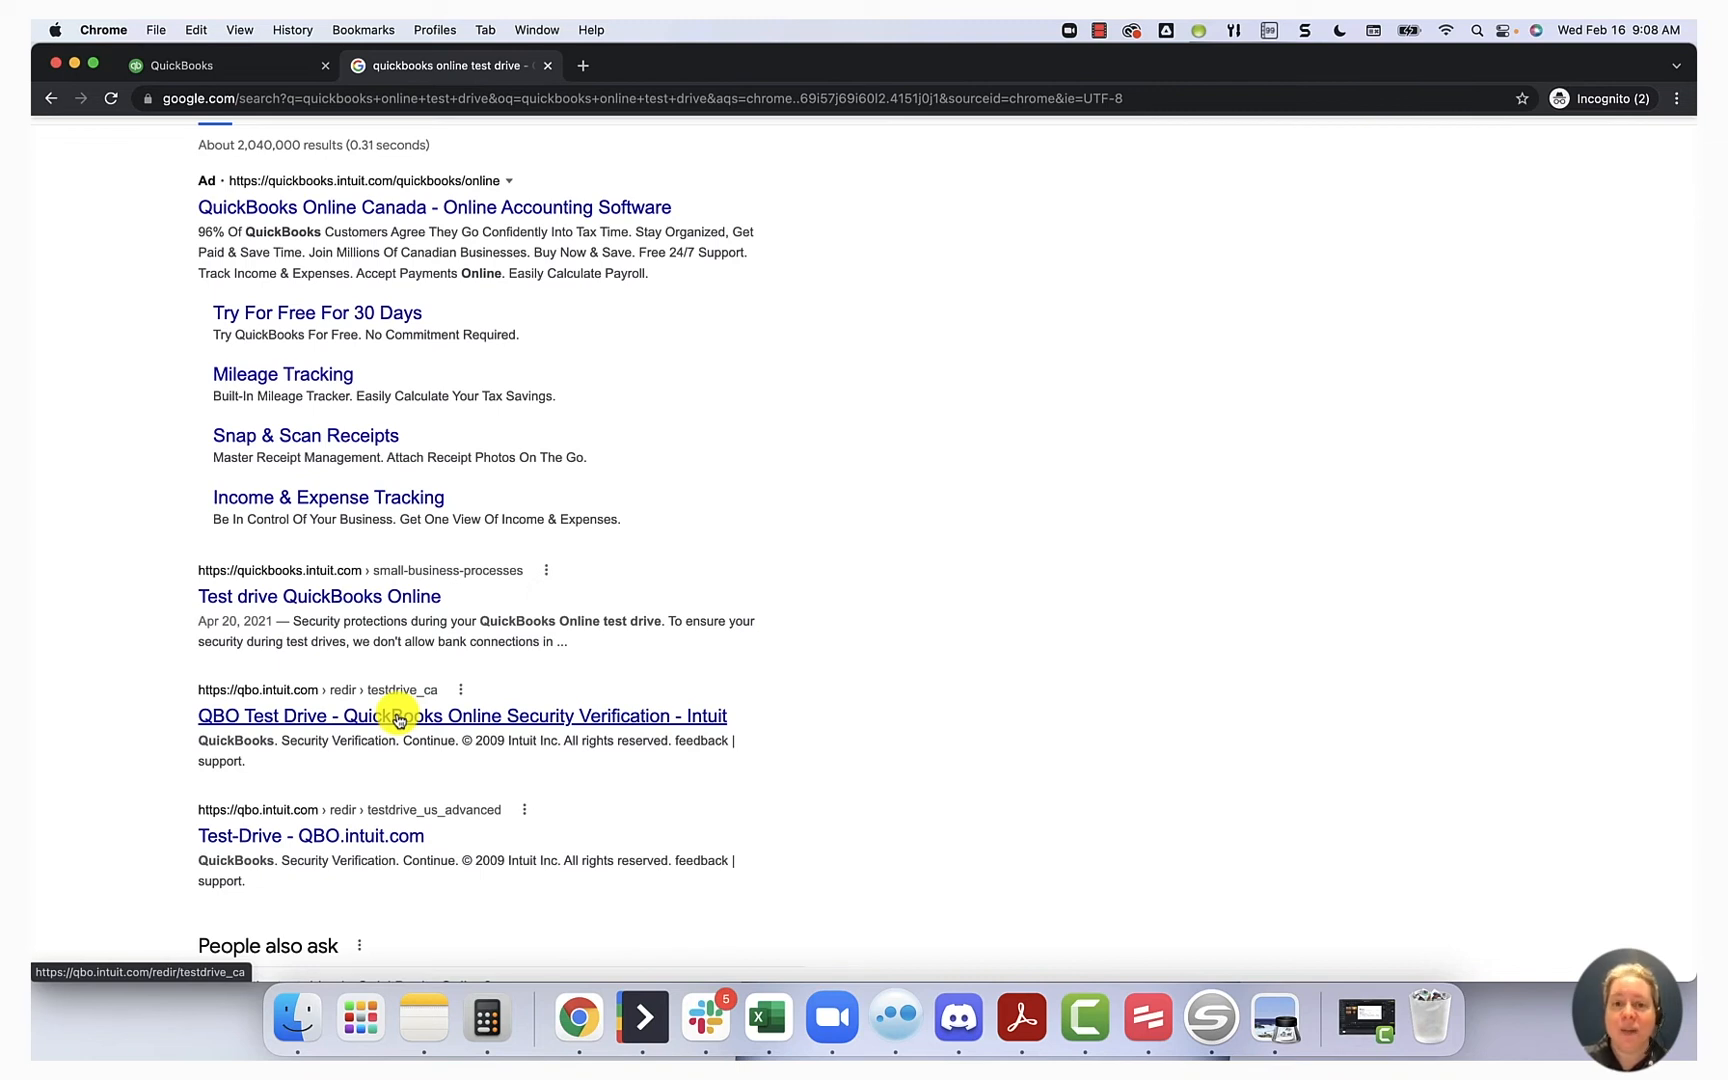
{"action": "mouse_move", "coordinate": [670, 406]}
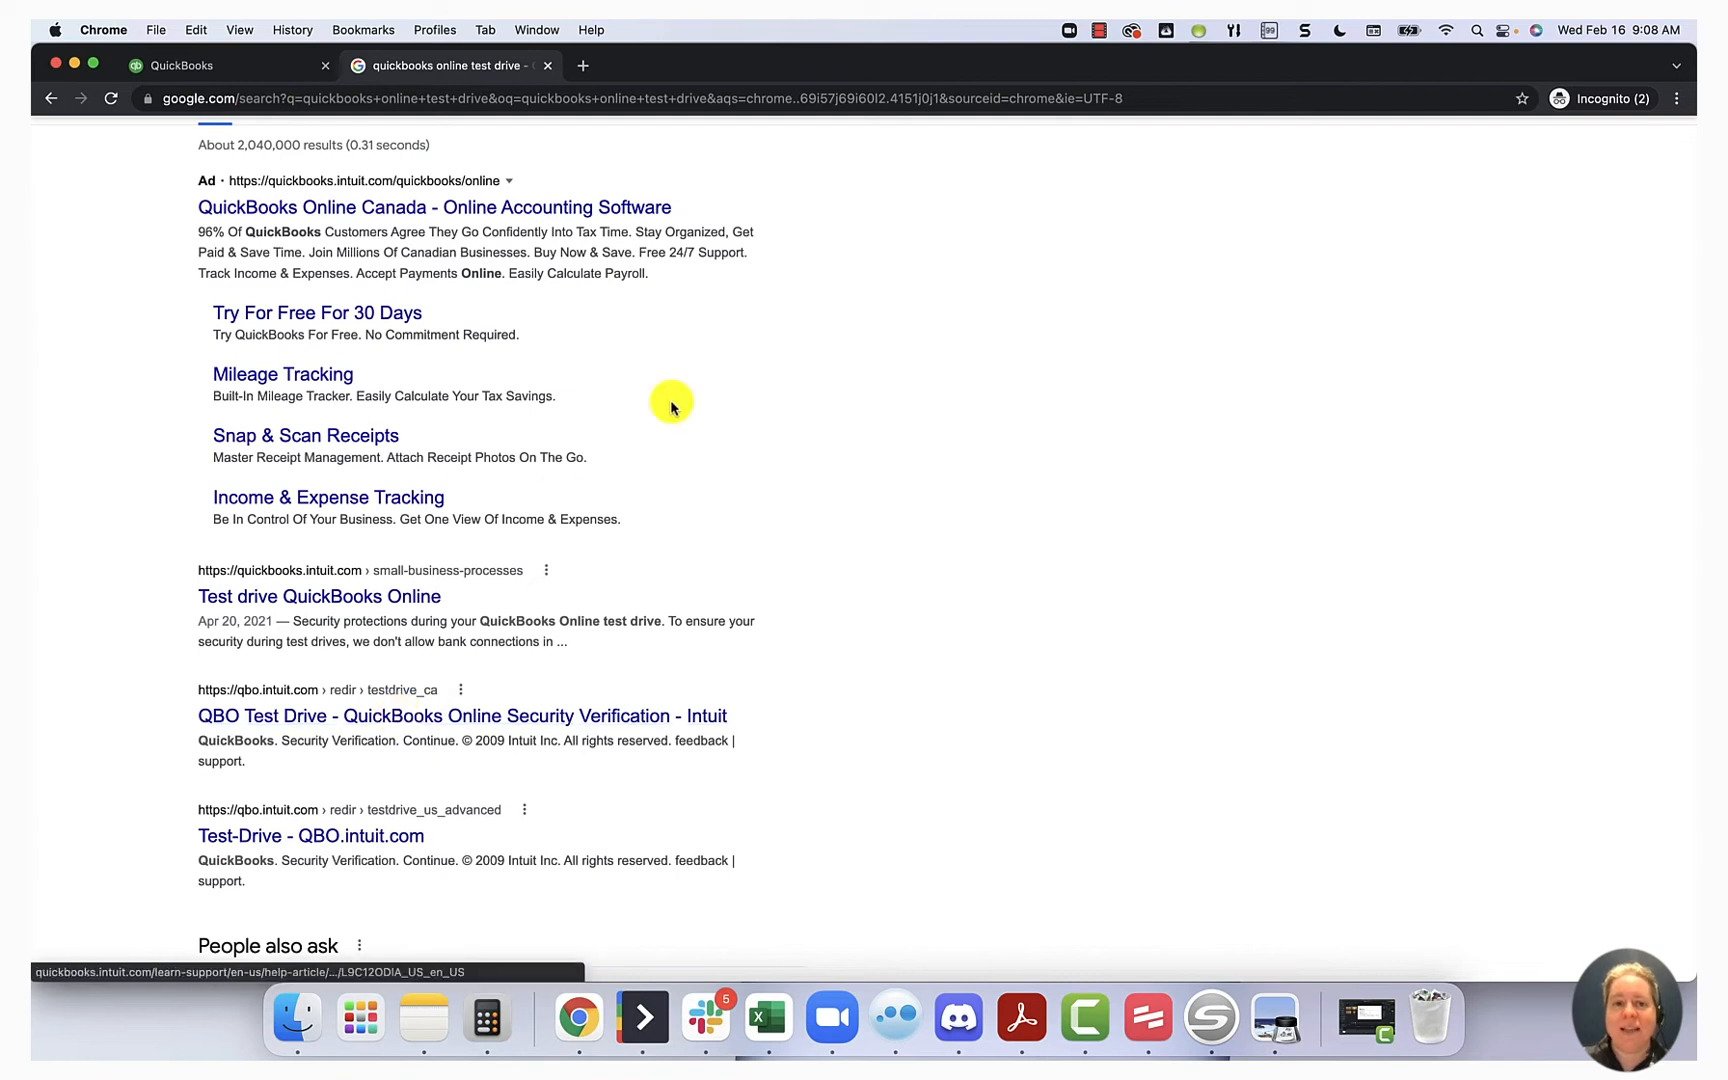
{"action": "mouse_move", "coordinate": [548, 65]}
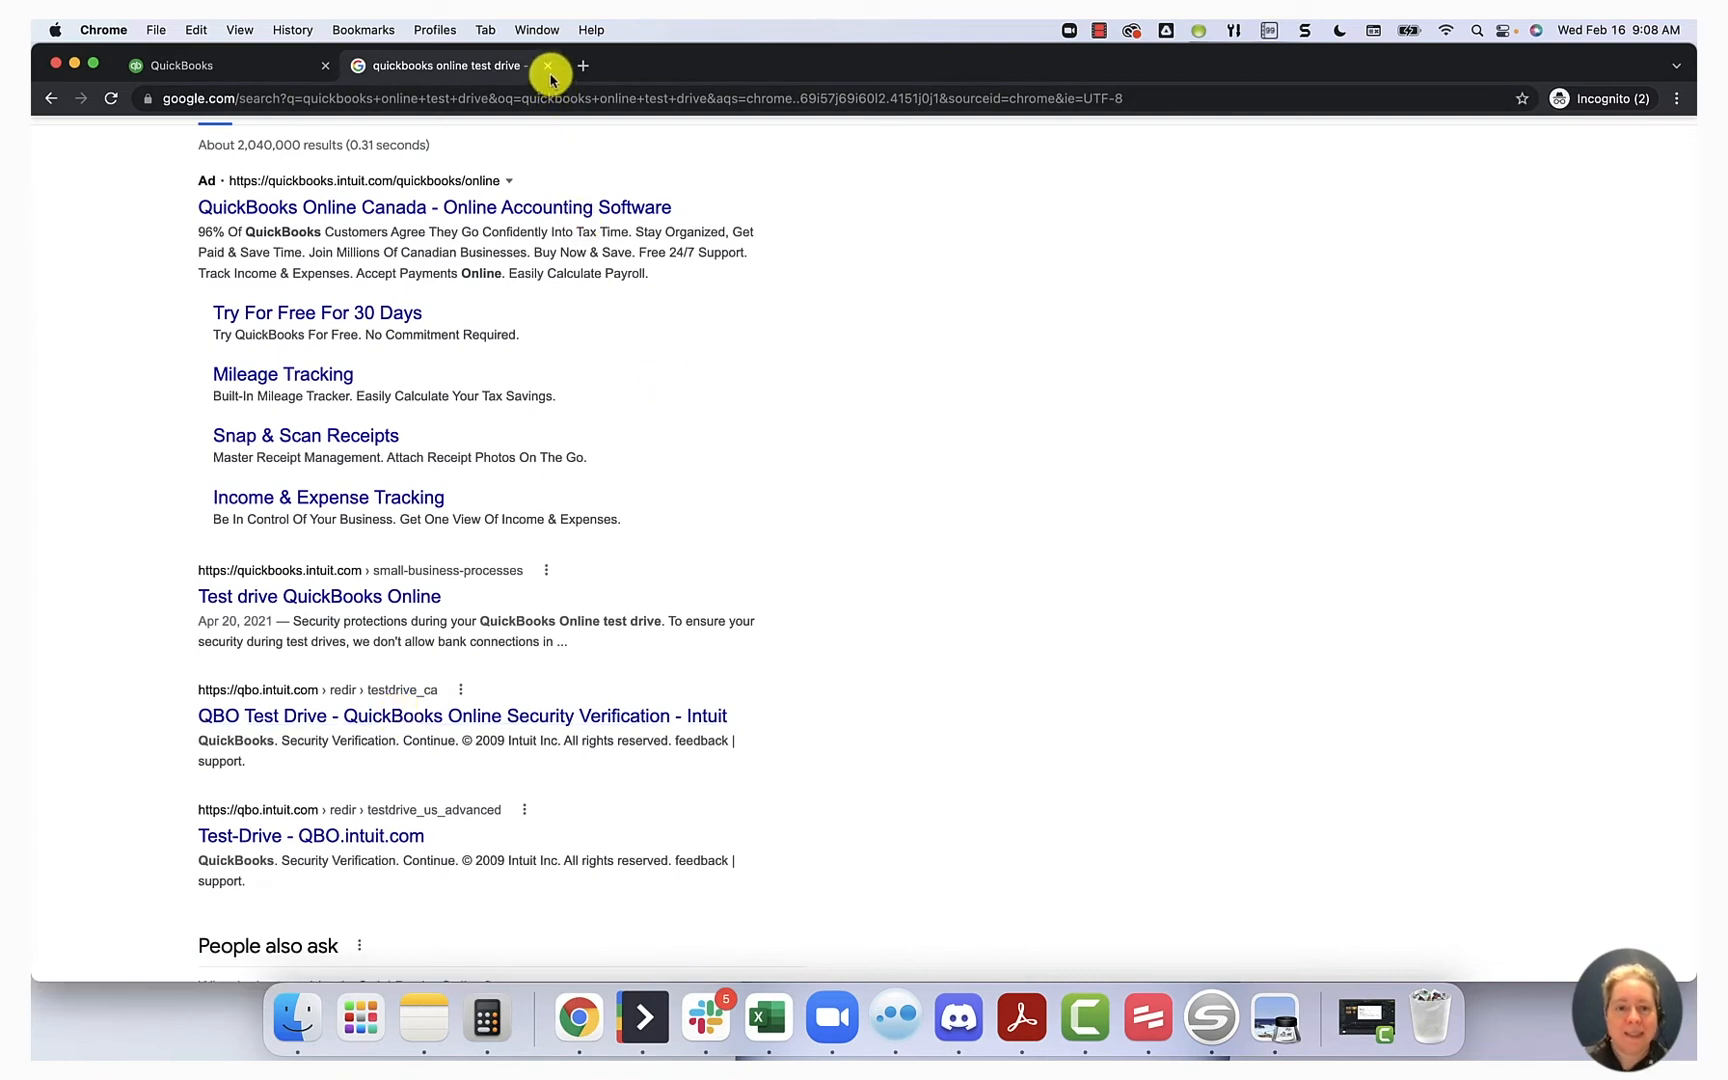
{"action": "left_click", "coordinate": [548, 65]}
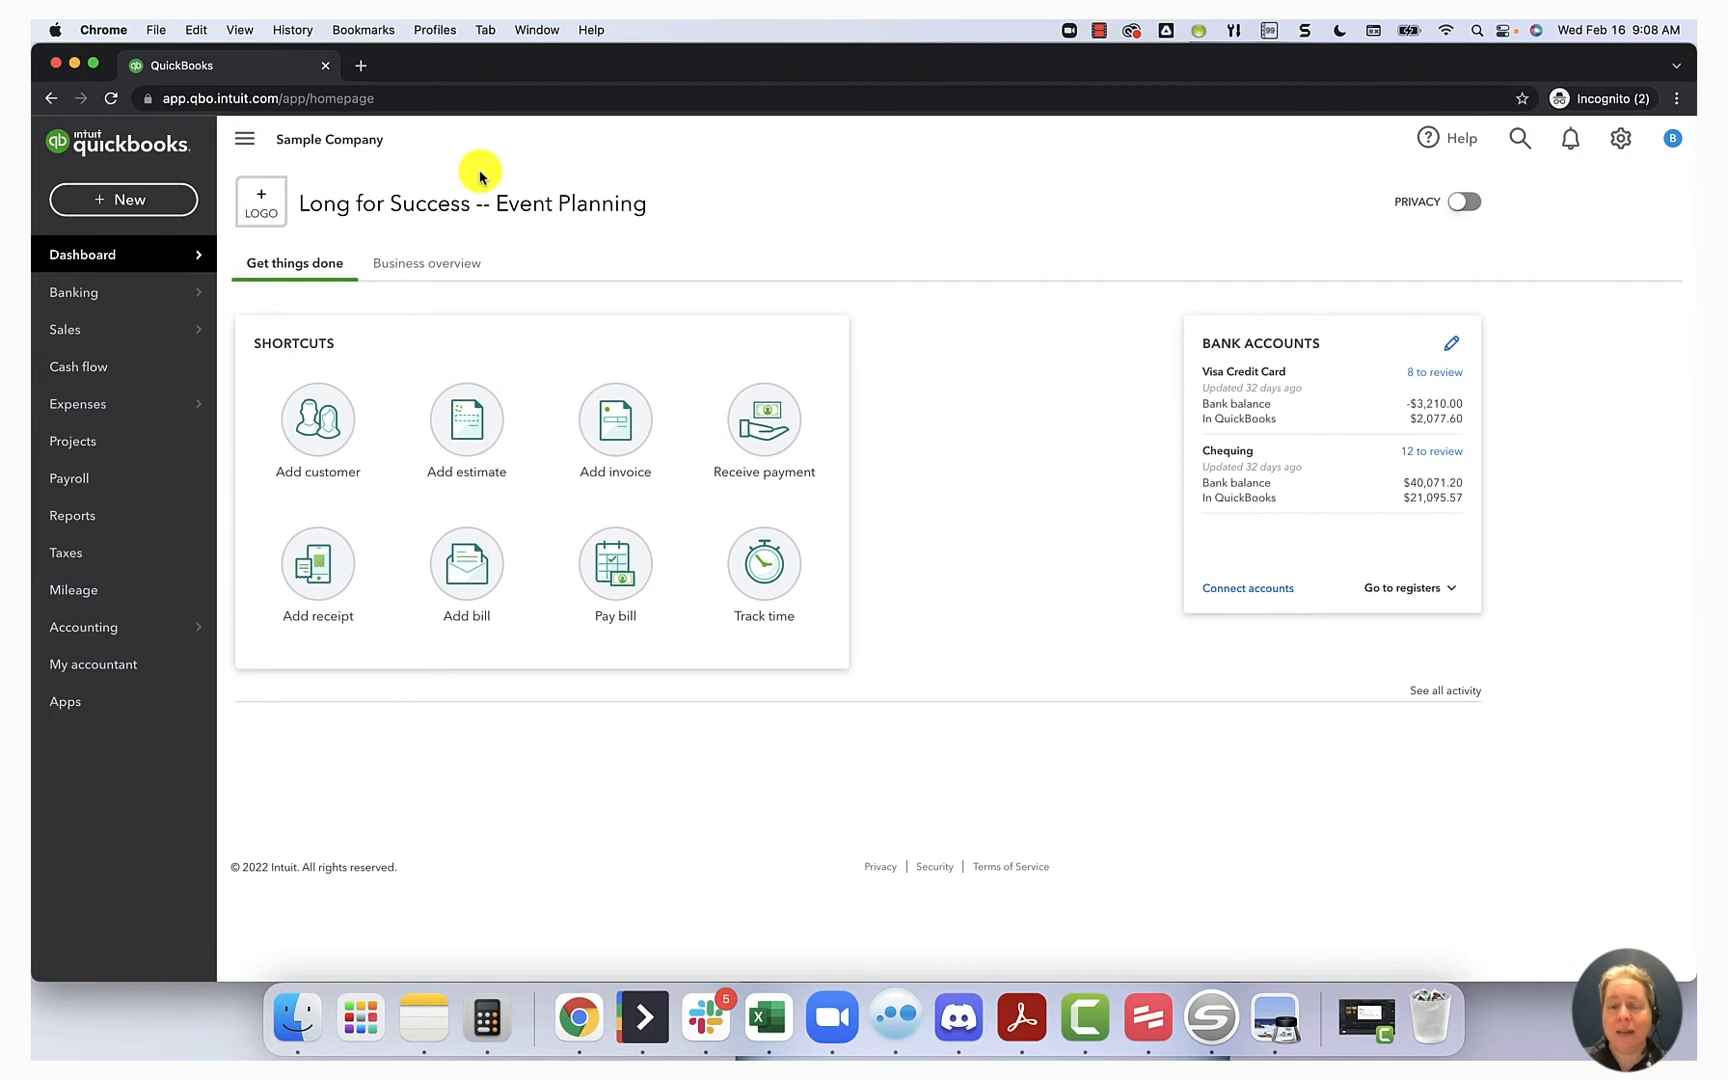
{"action": "mouse_move", "coordinate": [262, 203]}
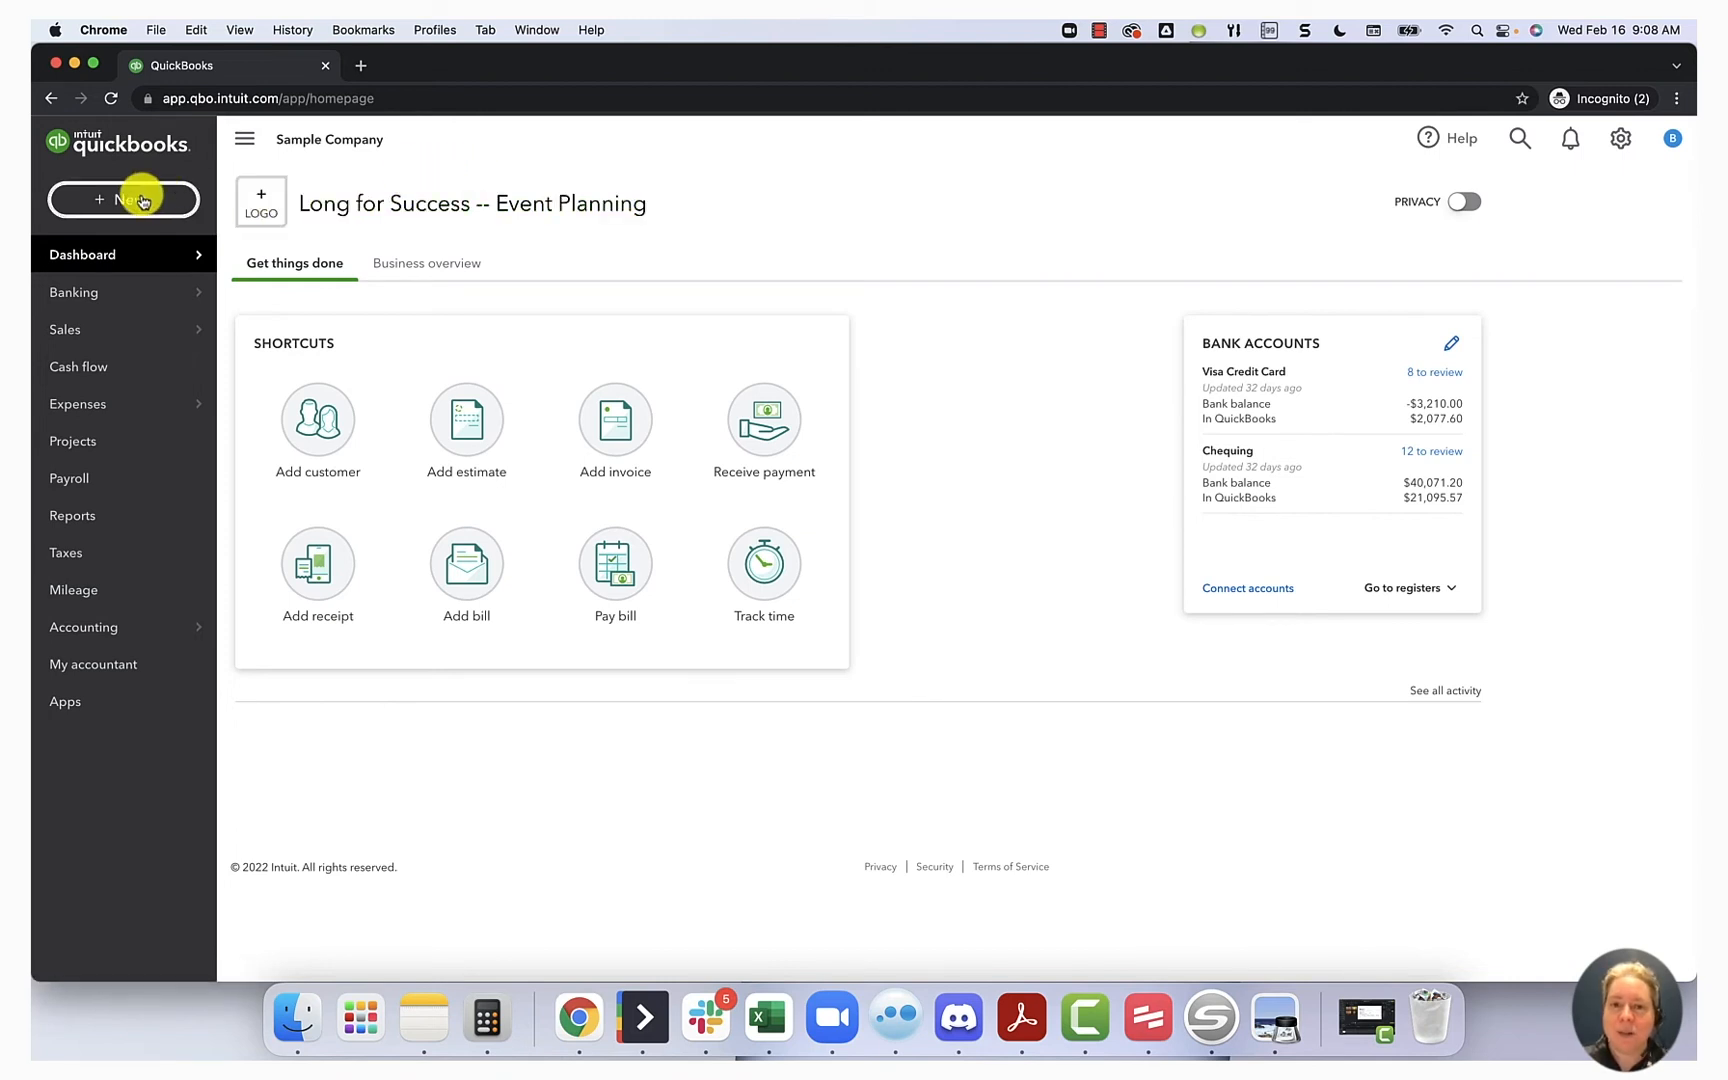
- Start a new Expense from the + New menu
{"action": "left_click", "coordinate": [123, 199]}
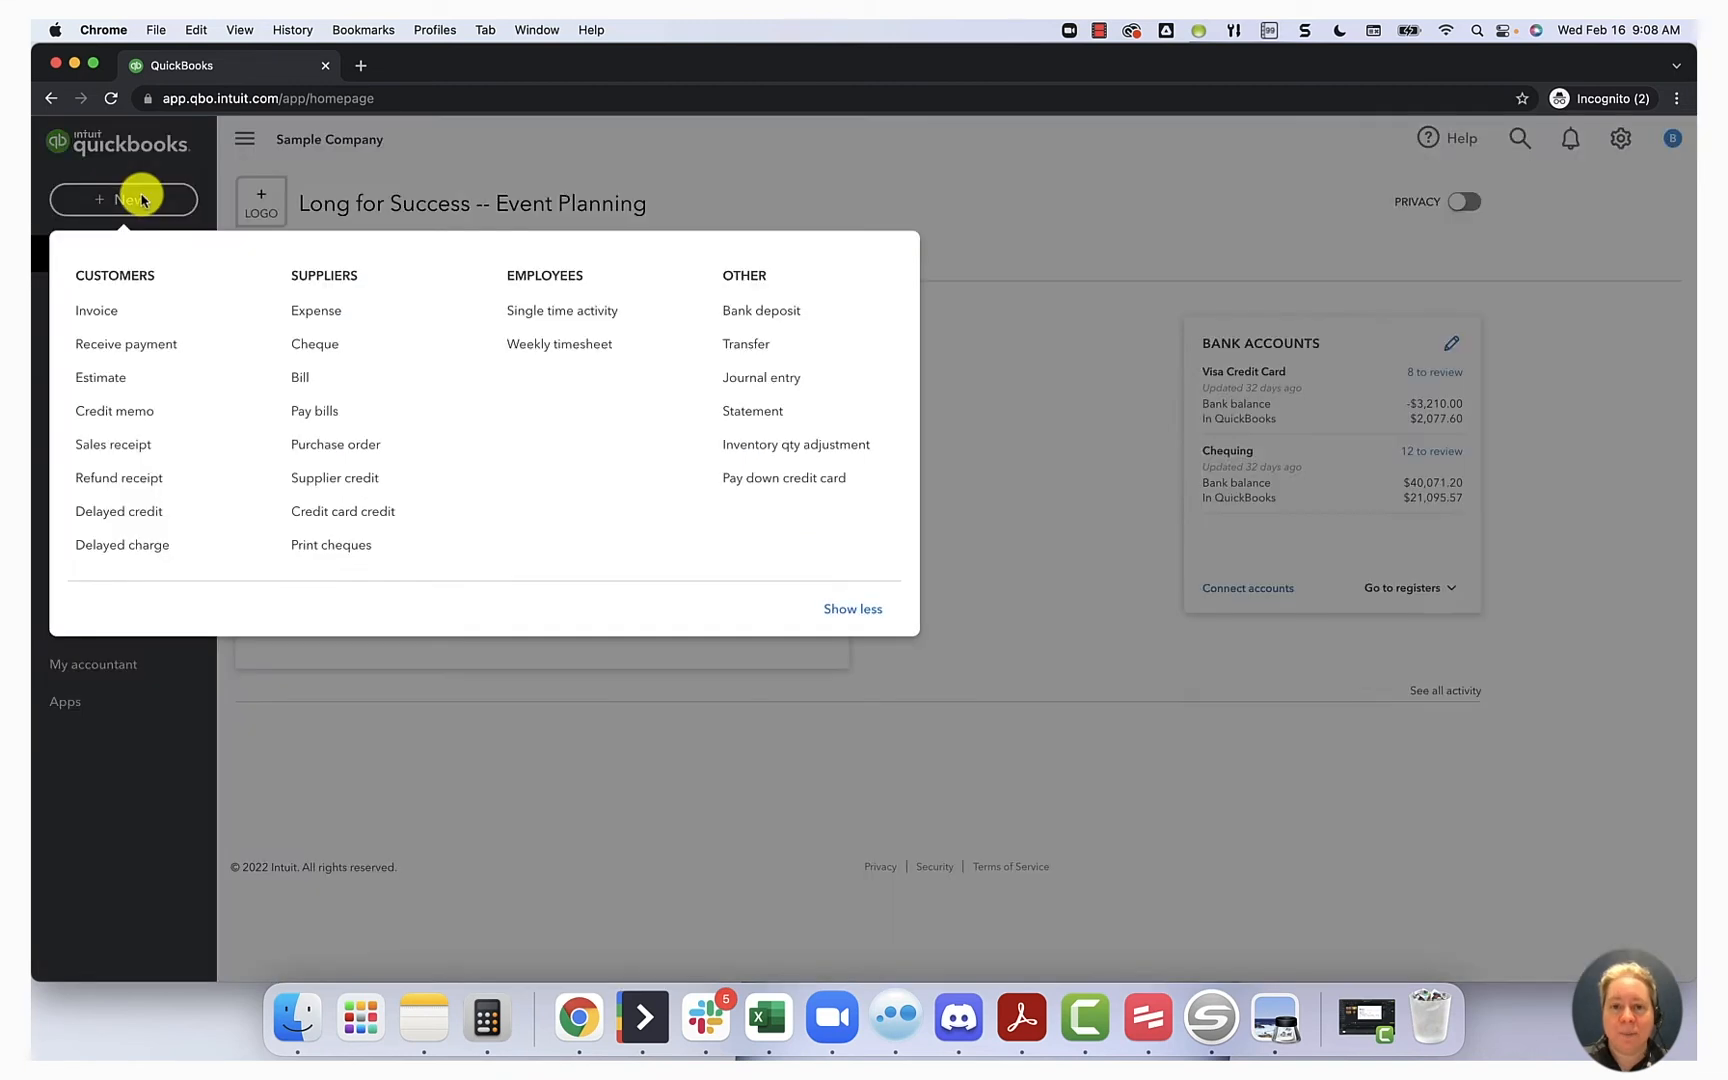
{"action": "mouse_move", "coordinate": [320, 311]}
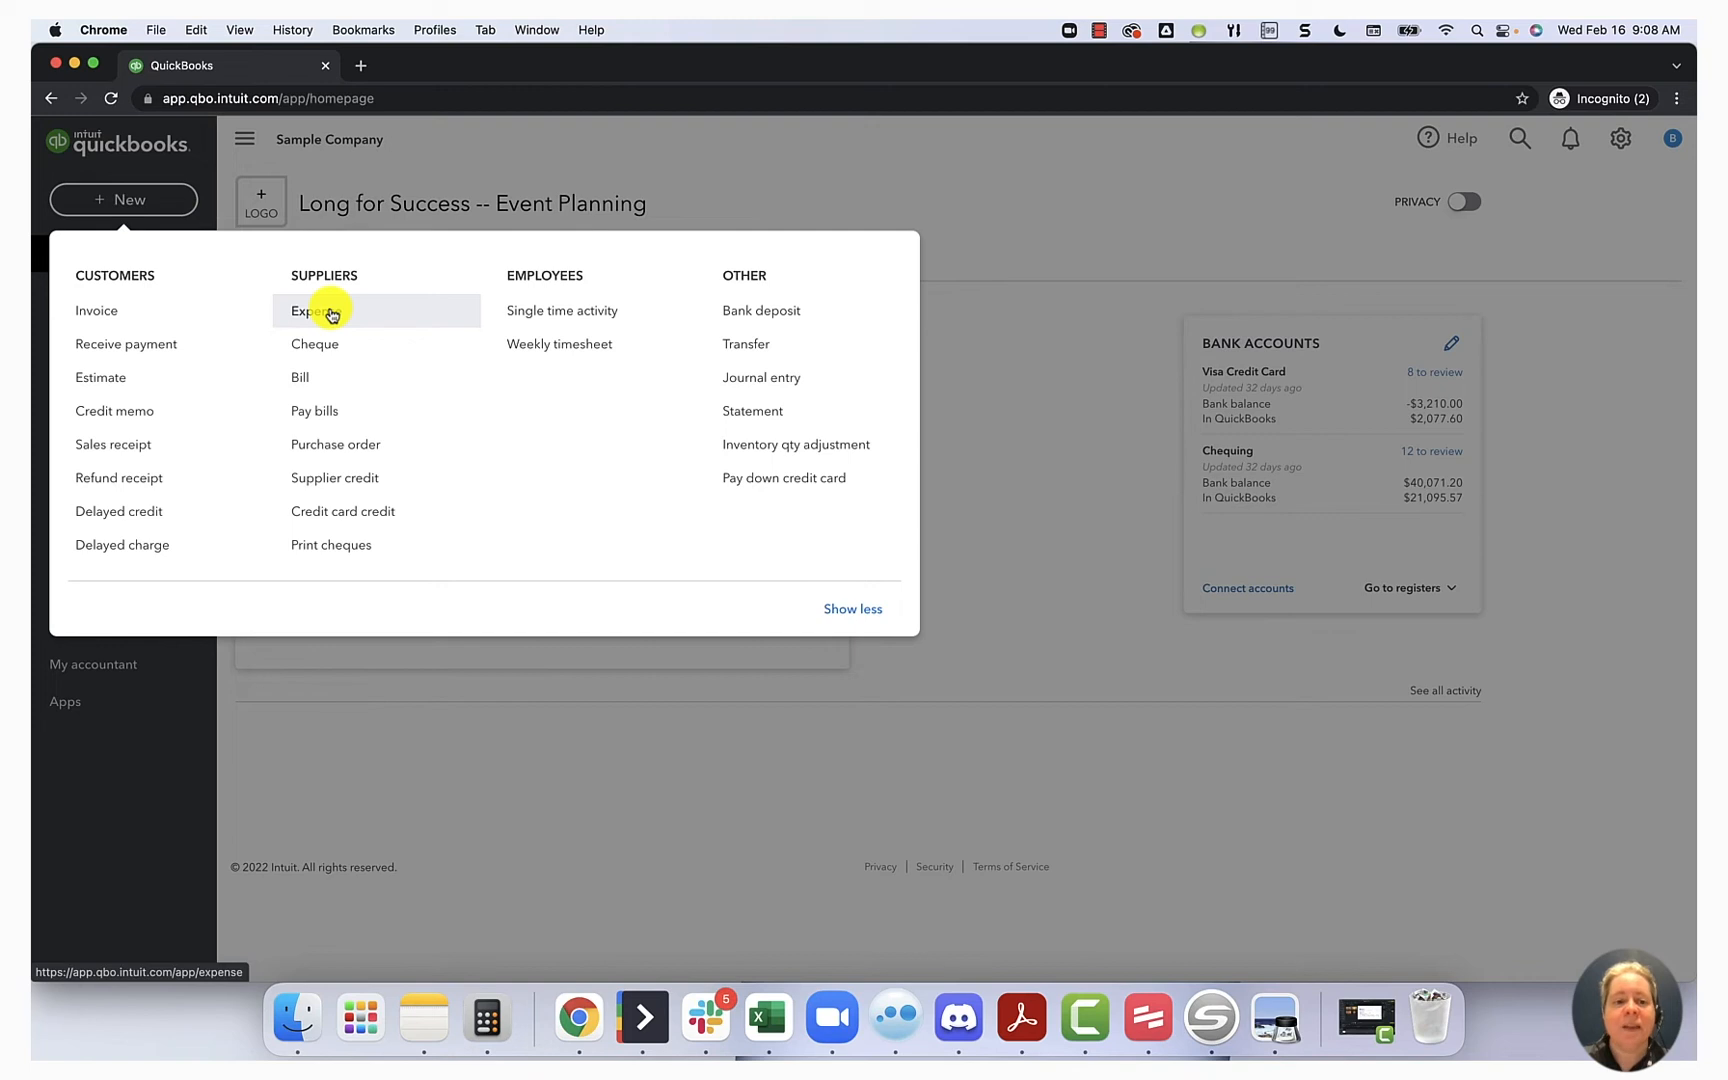
{"action": "left_click", "coordinate": [313, 310]}
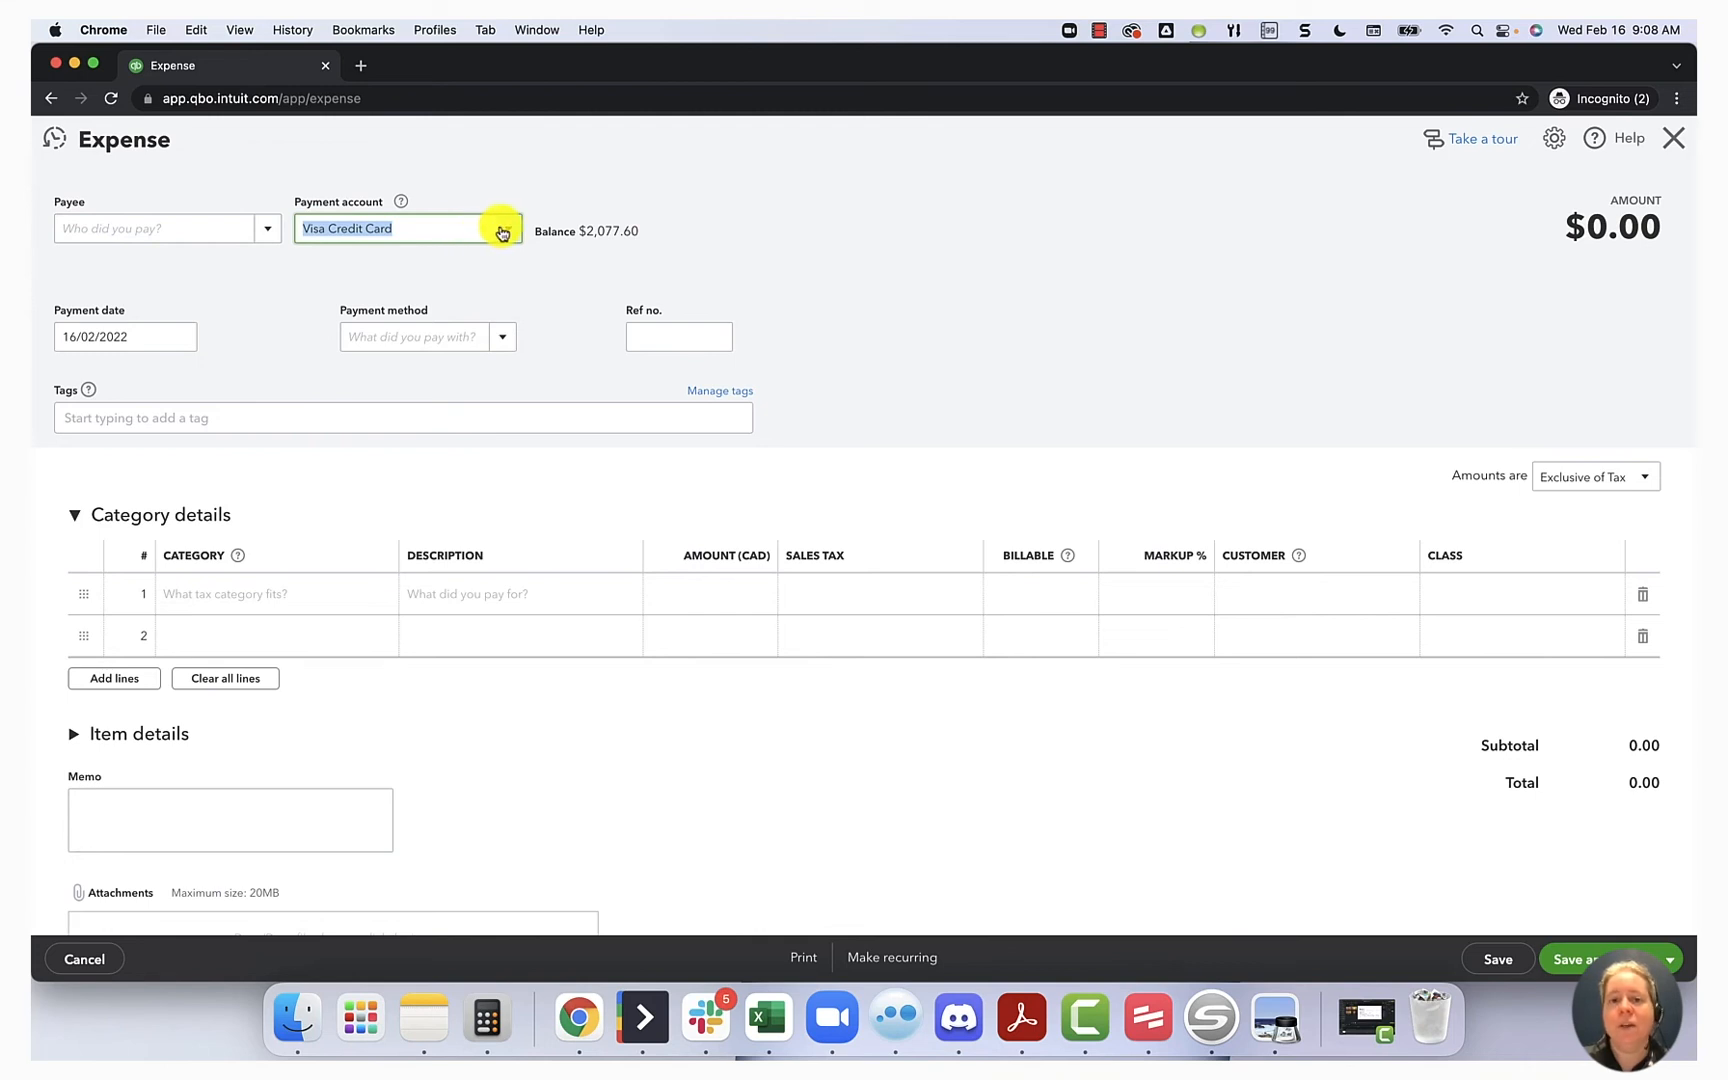
- Add Metro as a new supplier payee and set the first line's category to Supplies
{"action": "left_click", "coordinate": [501, 229]}
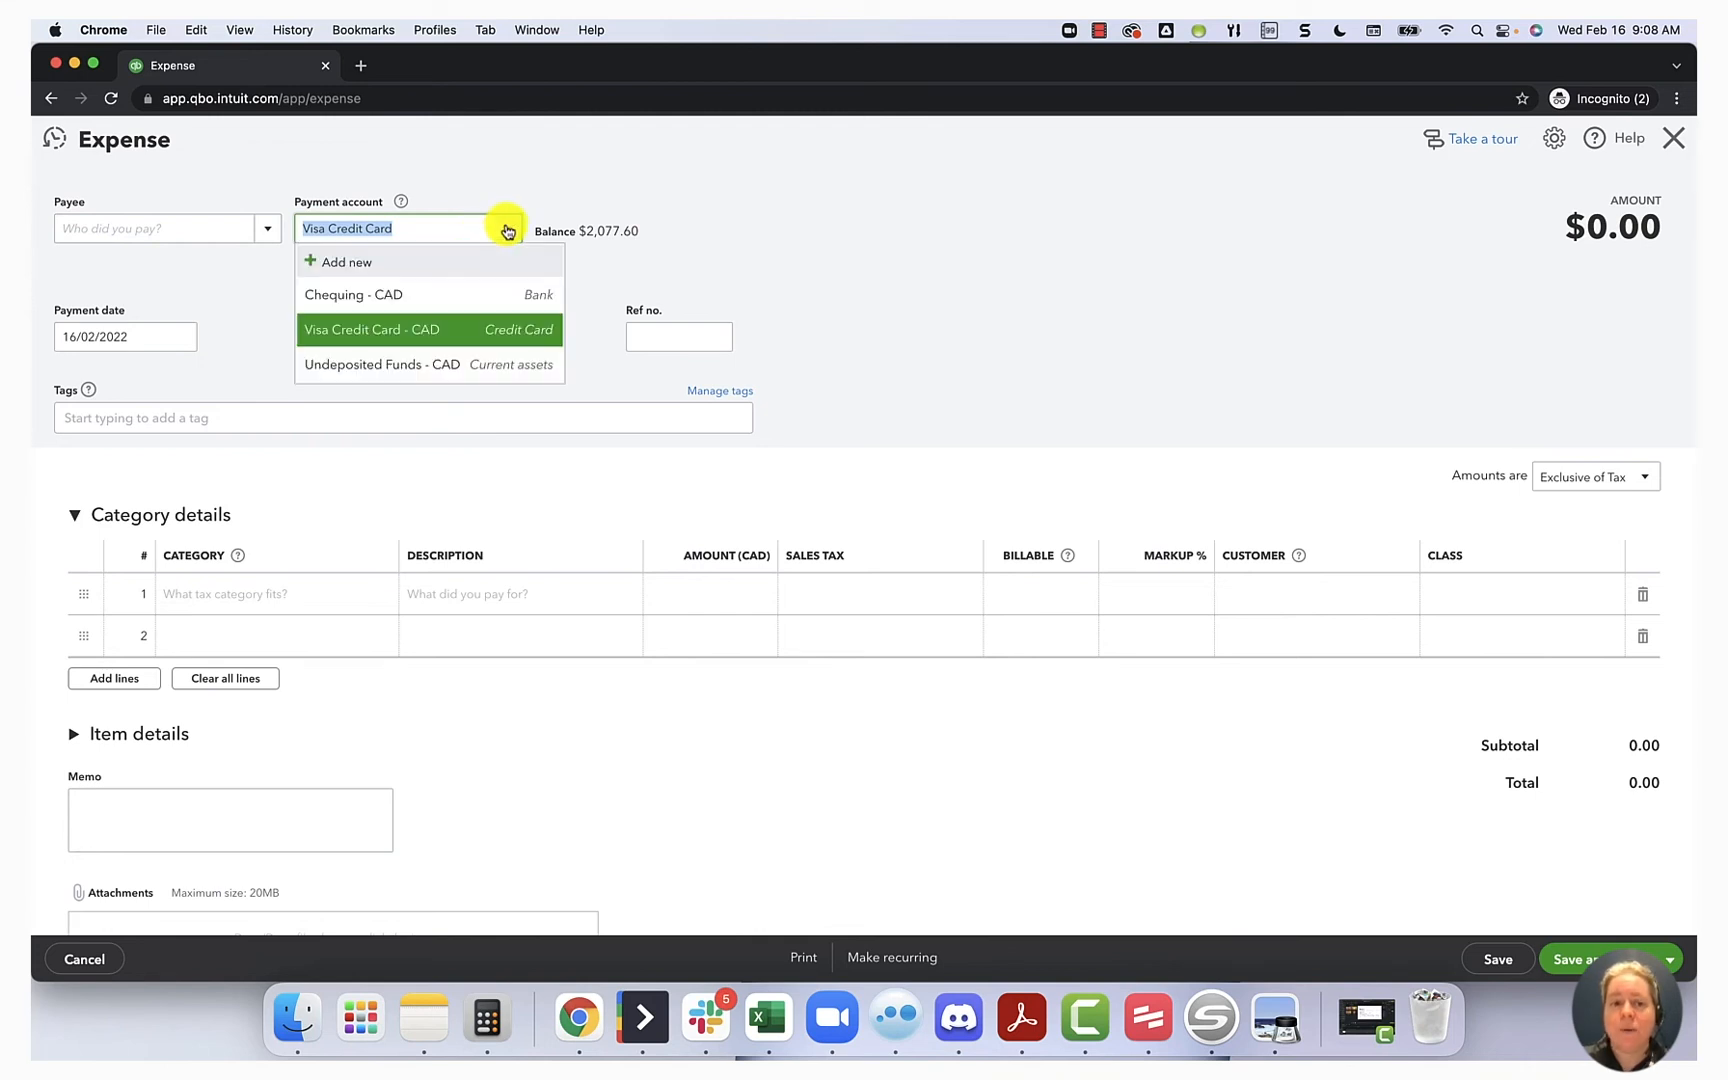
{"action": "mouse_move", "coordinate": [476, 353]}
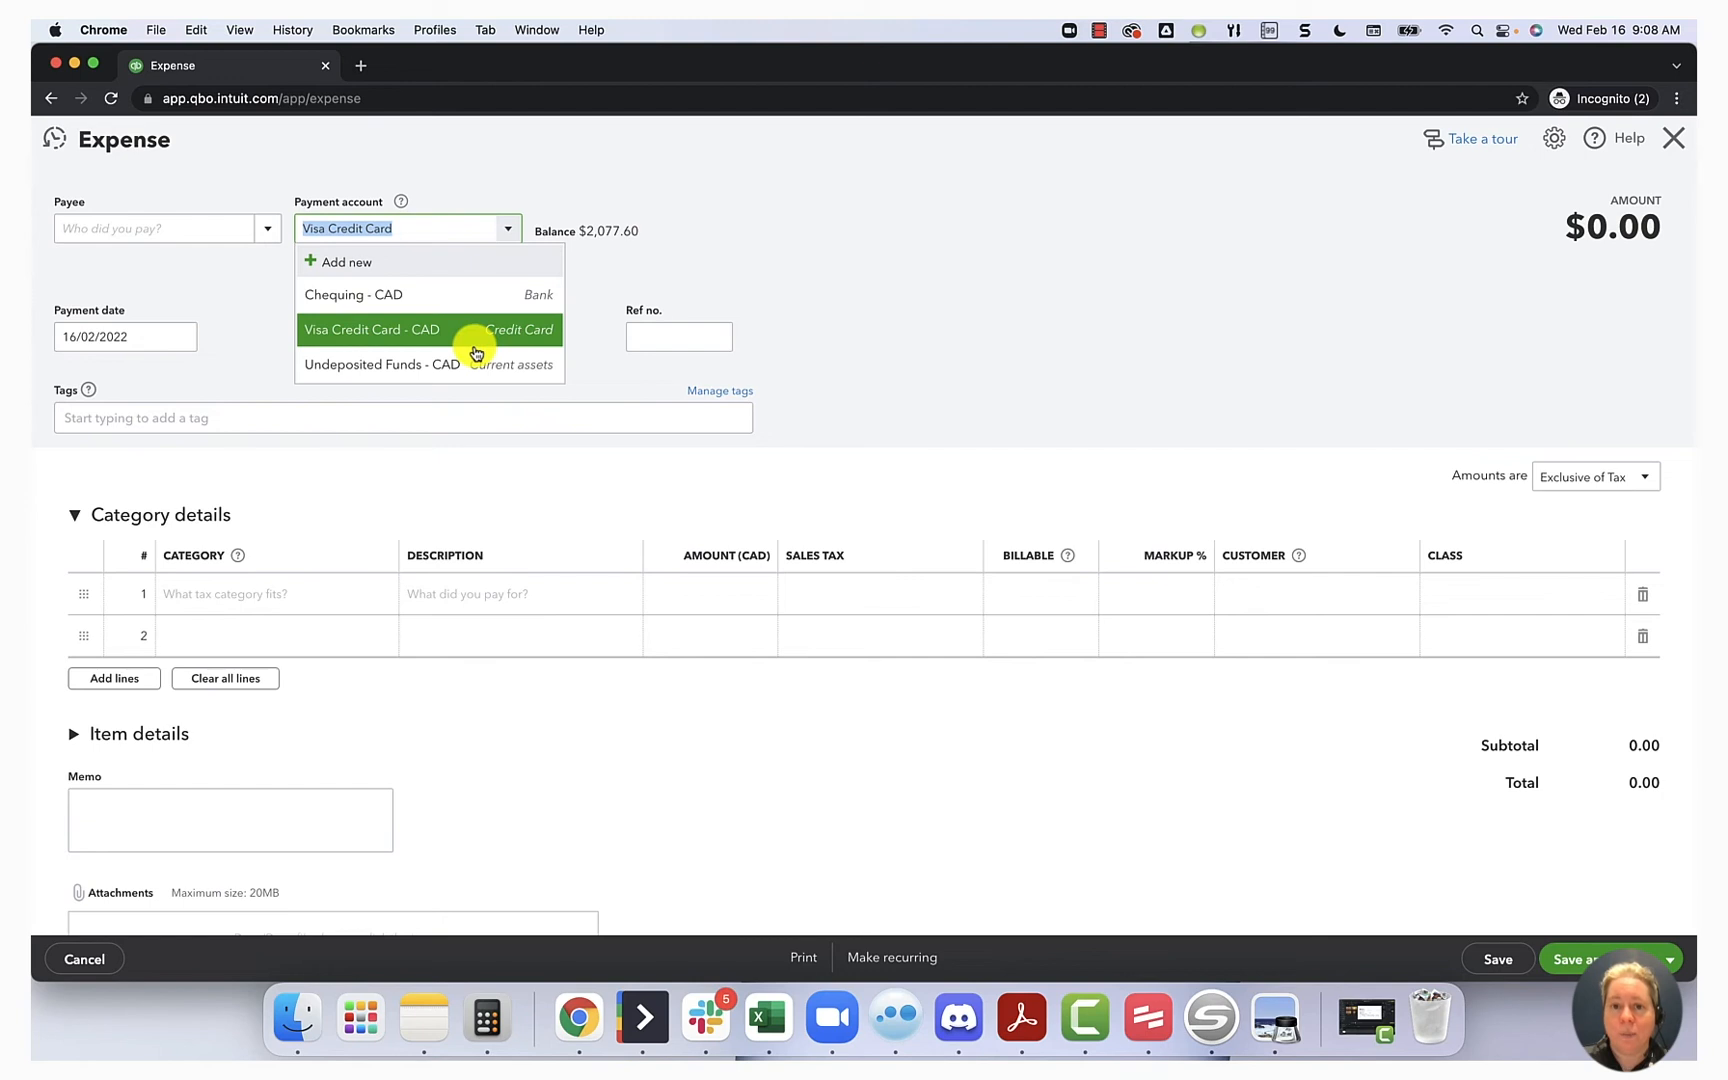
{"action": "mouse_move", "coordinate": [226, 231]}
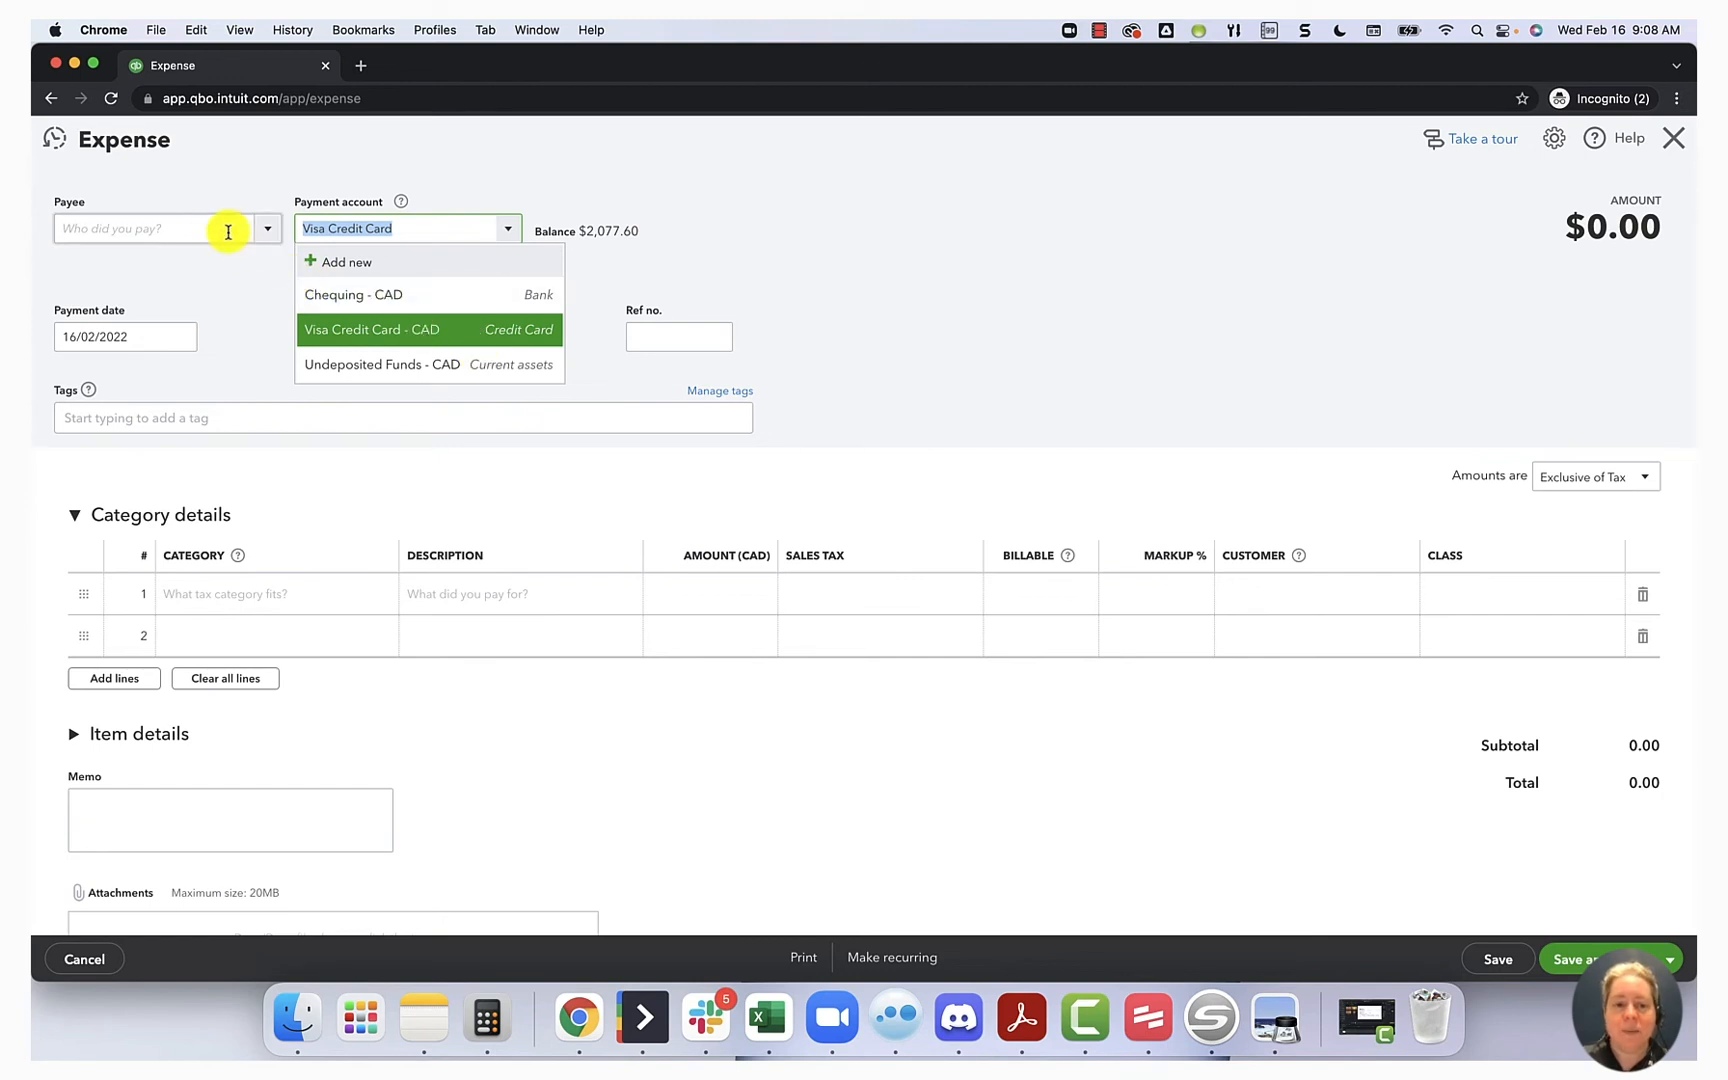
{"action": "type", "text": "Metro"}
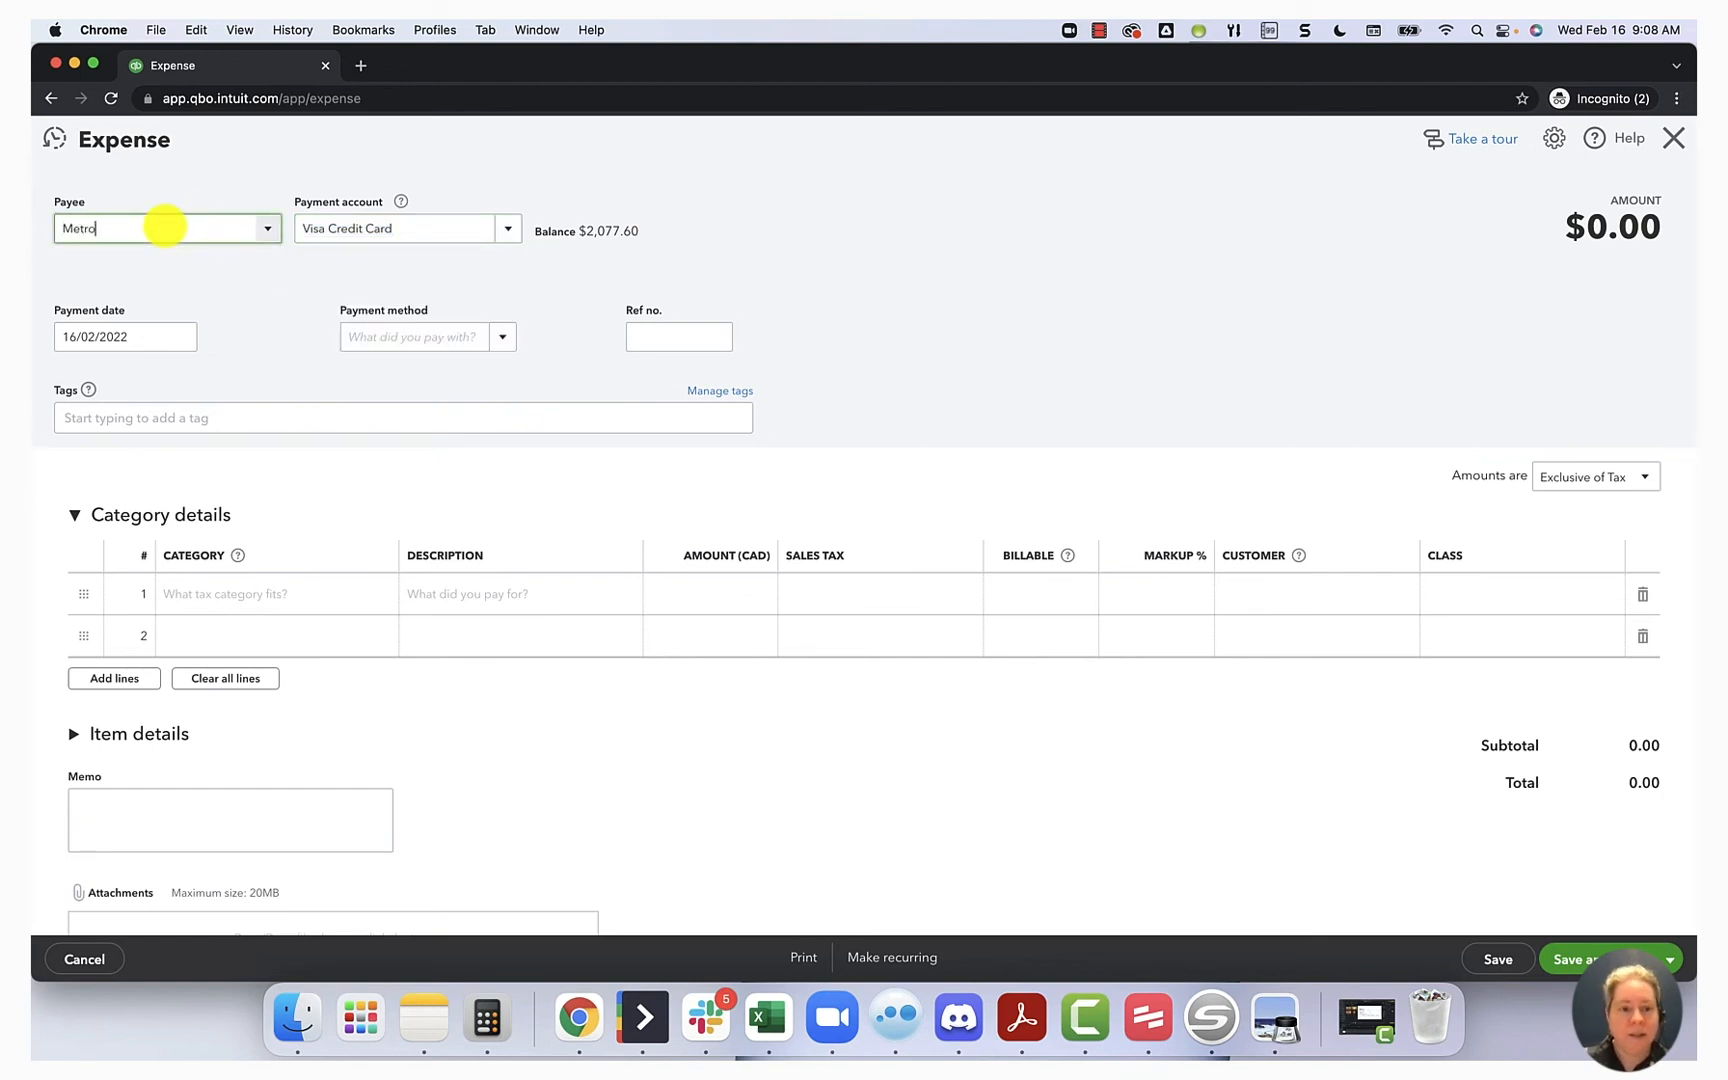
{"action": "left_click", "coordinate": [165, 228]}
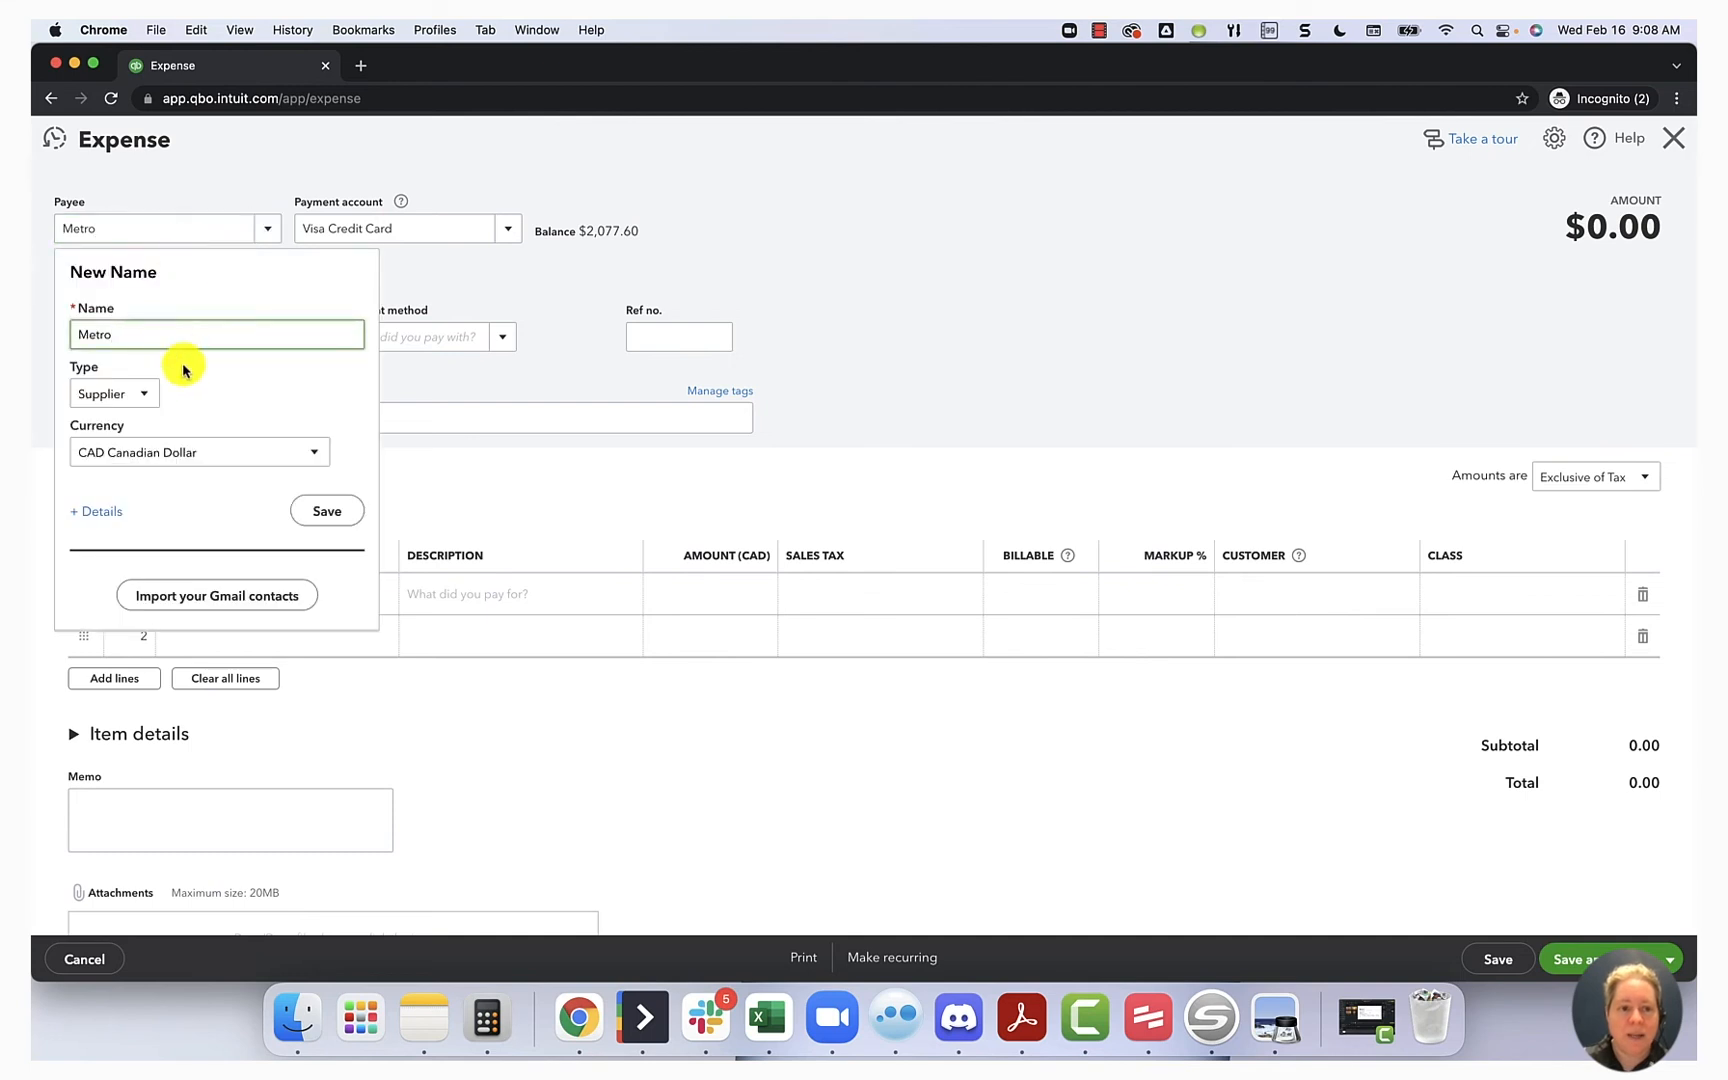
{"action": "mouse_move", "coordinate": [147, 466]}
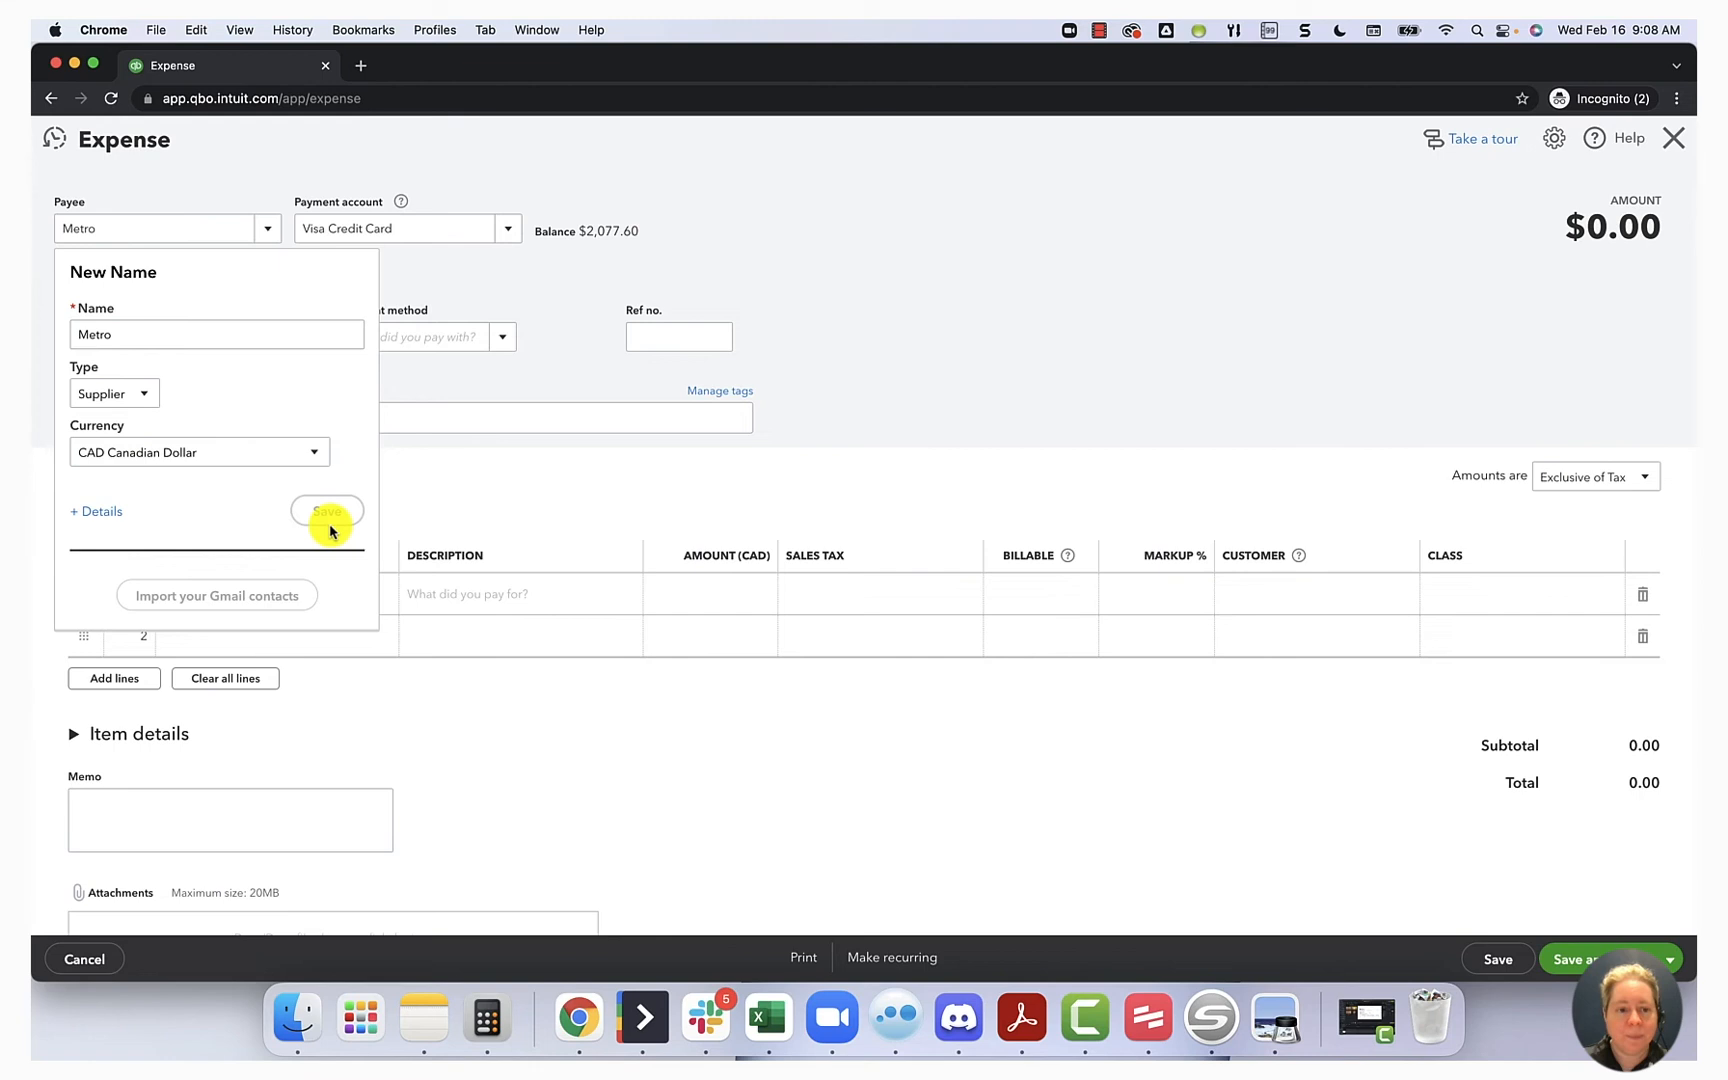
{"action": "left_click", "coordinate": [326, 510]}
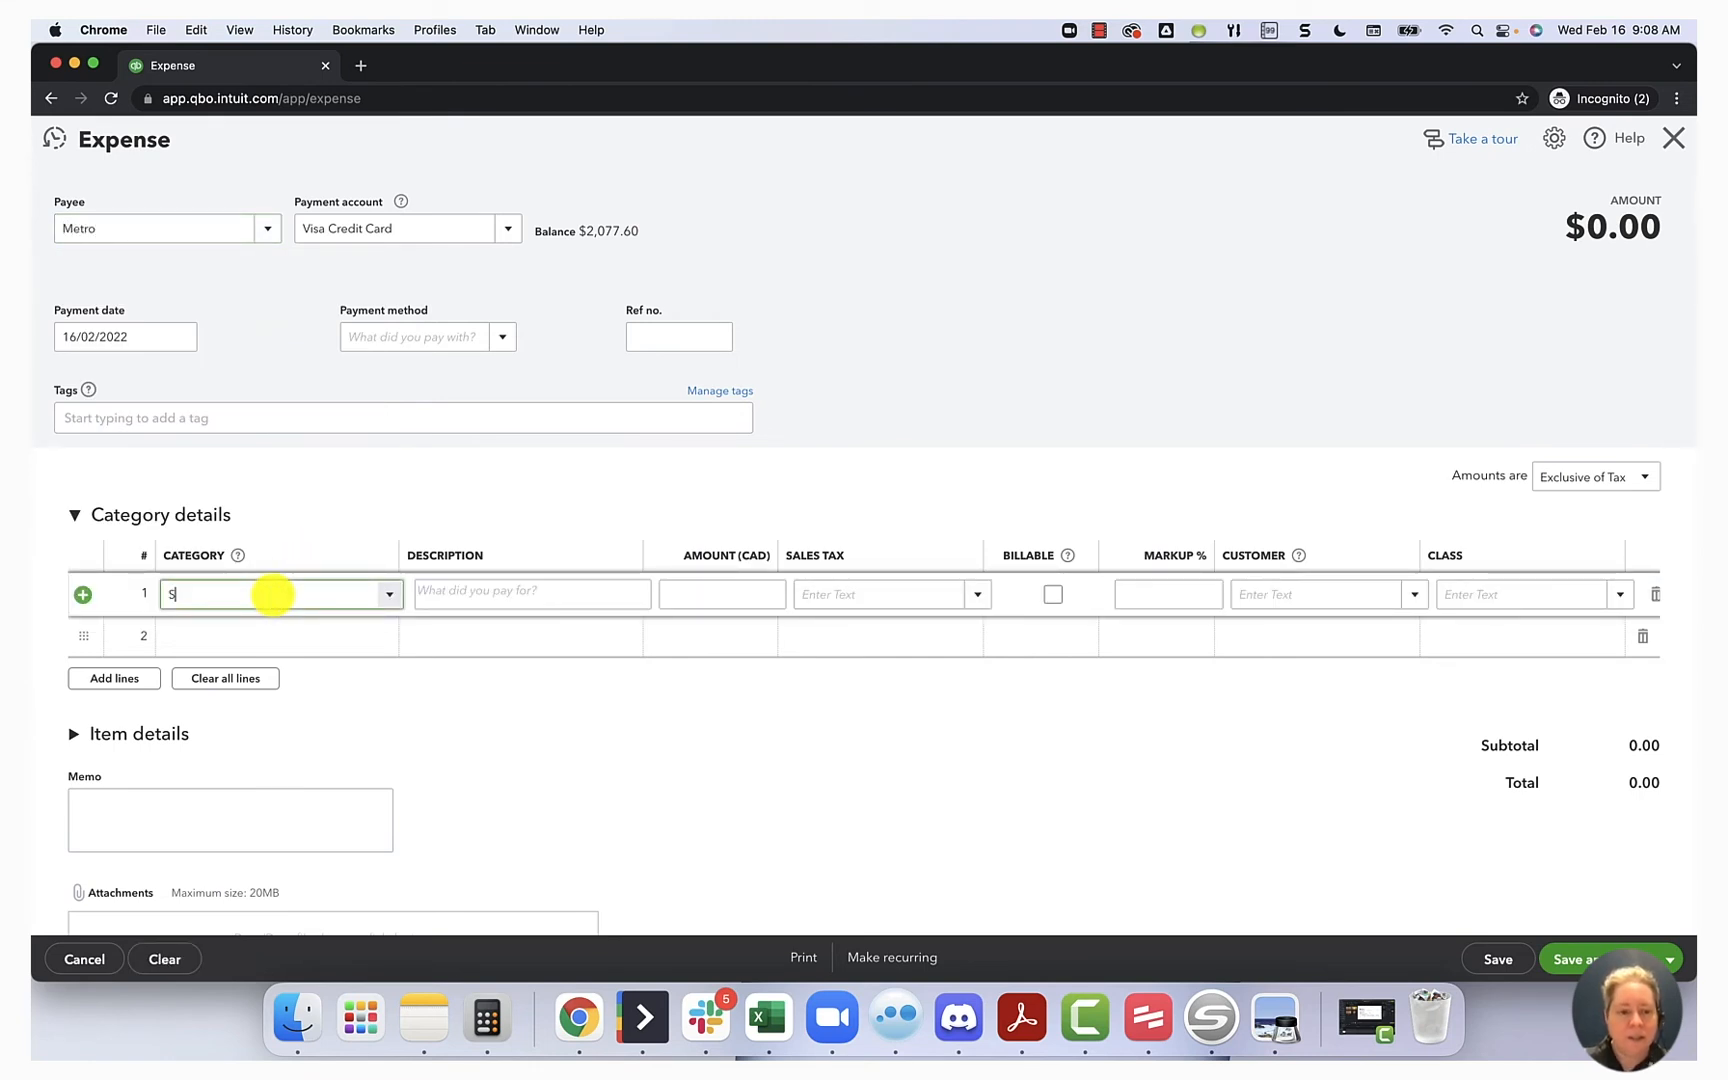
{"action": "left_click", "coordinate": [529, 594]}
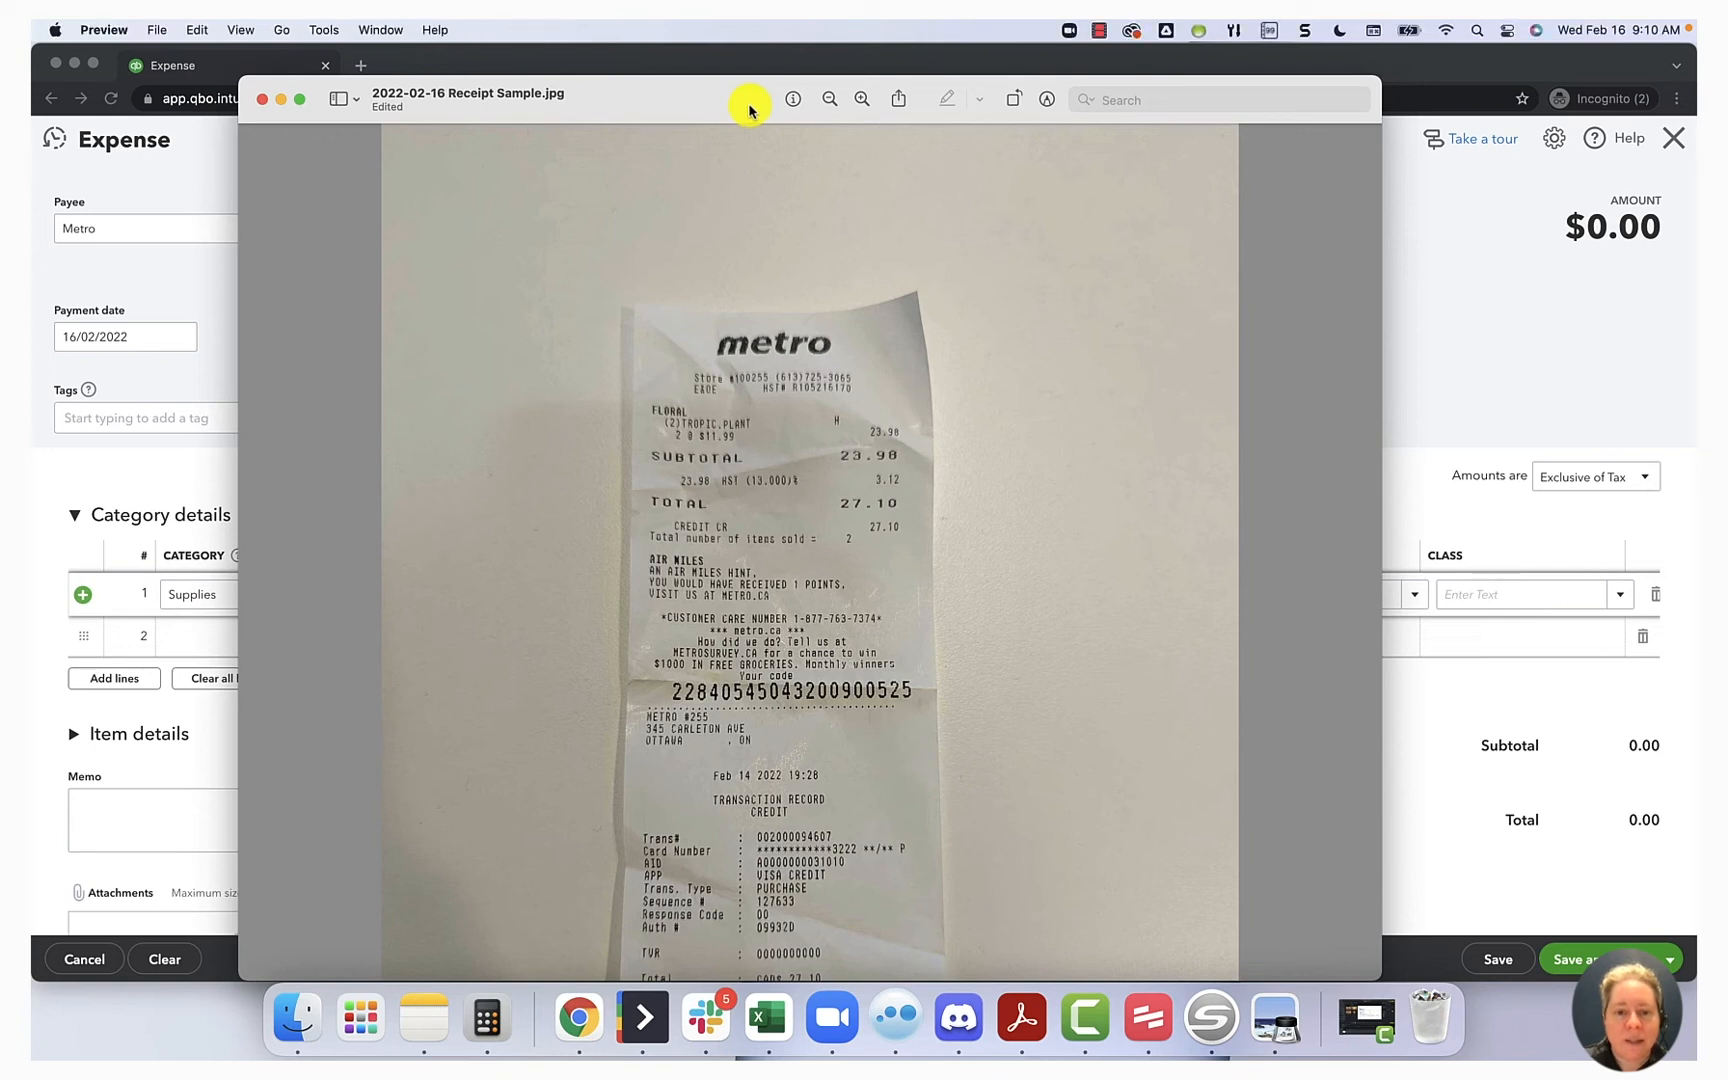
{"action": "mouse_move", "coordinate": [895, 497]}
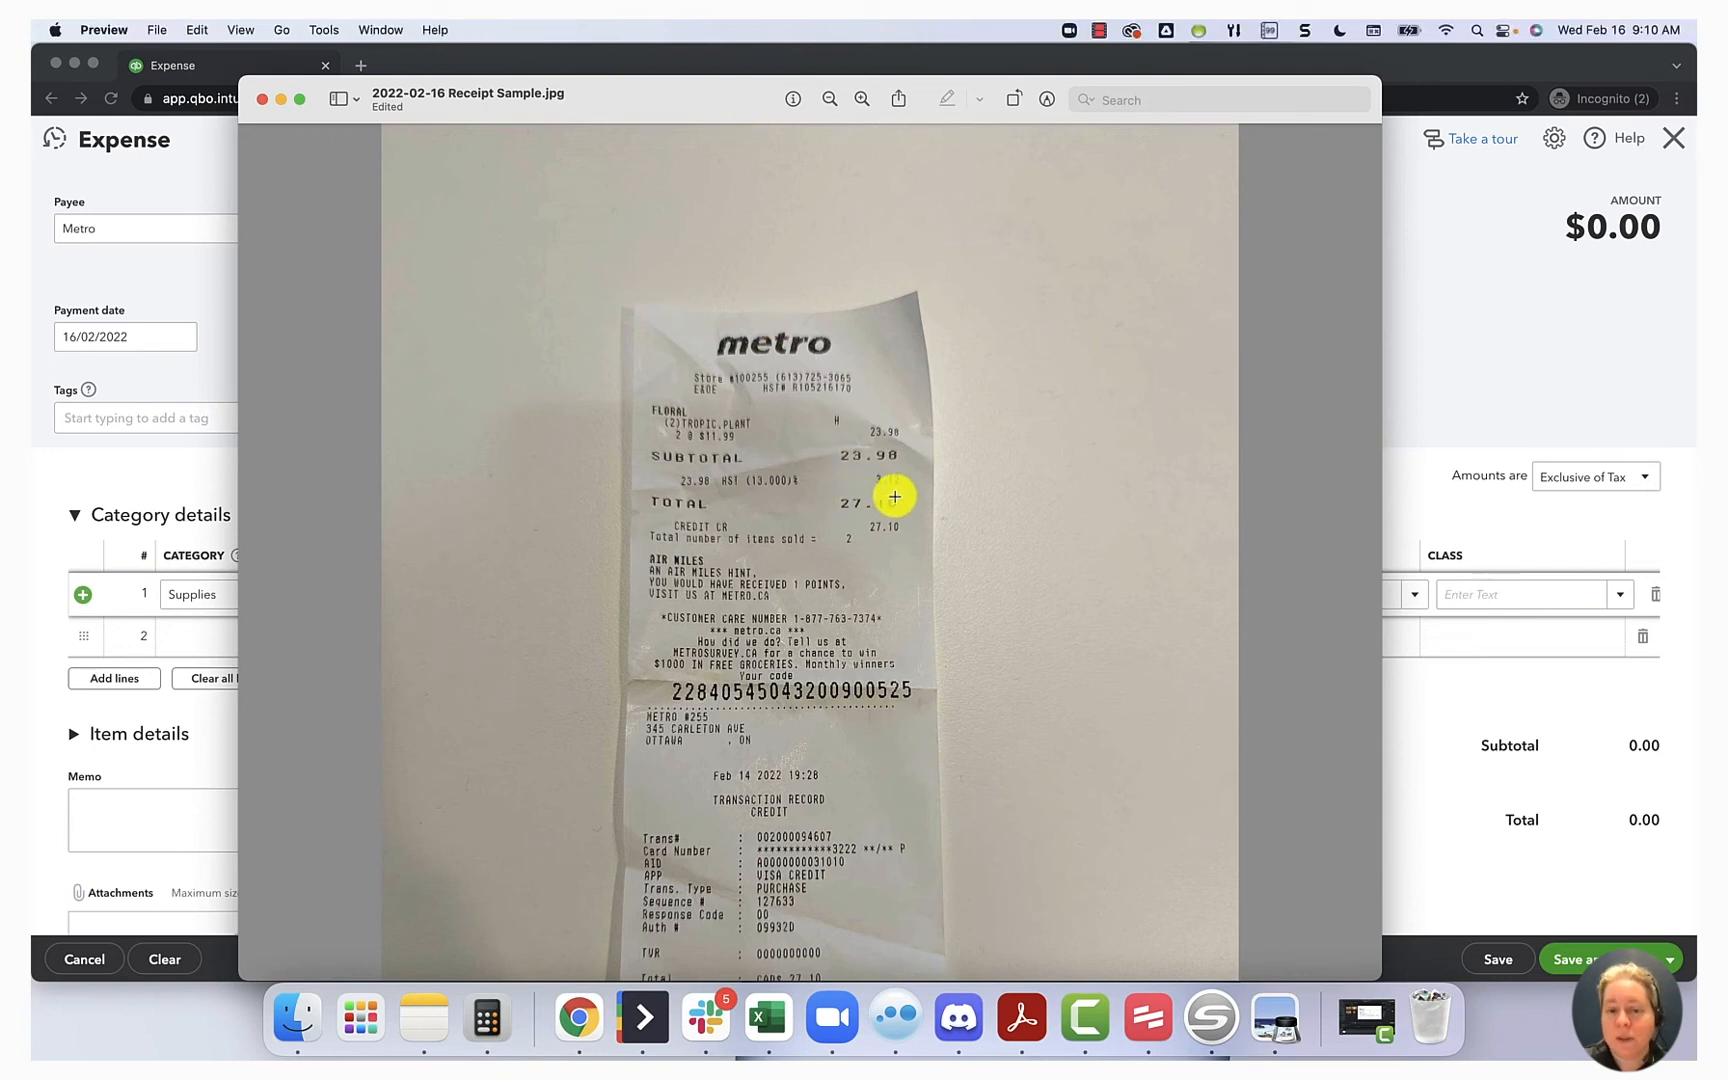
{"action": "mouse_move", "coordinate": [739, 490]}
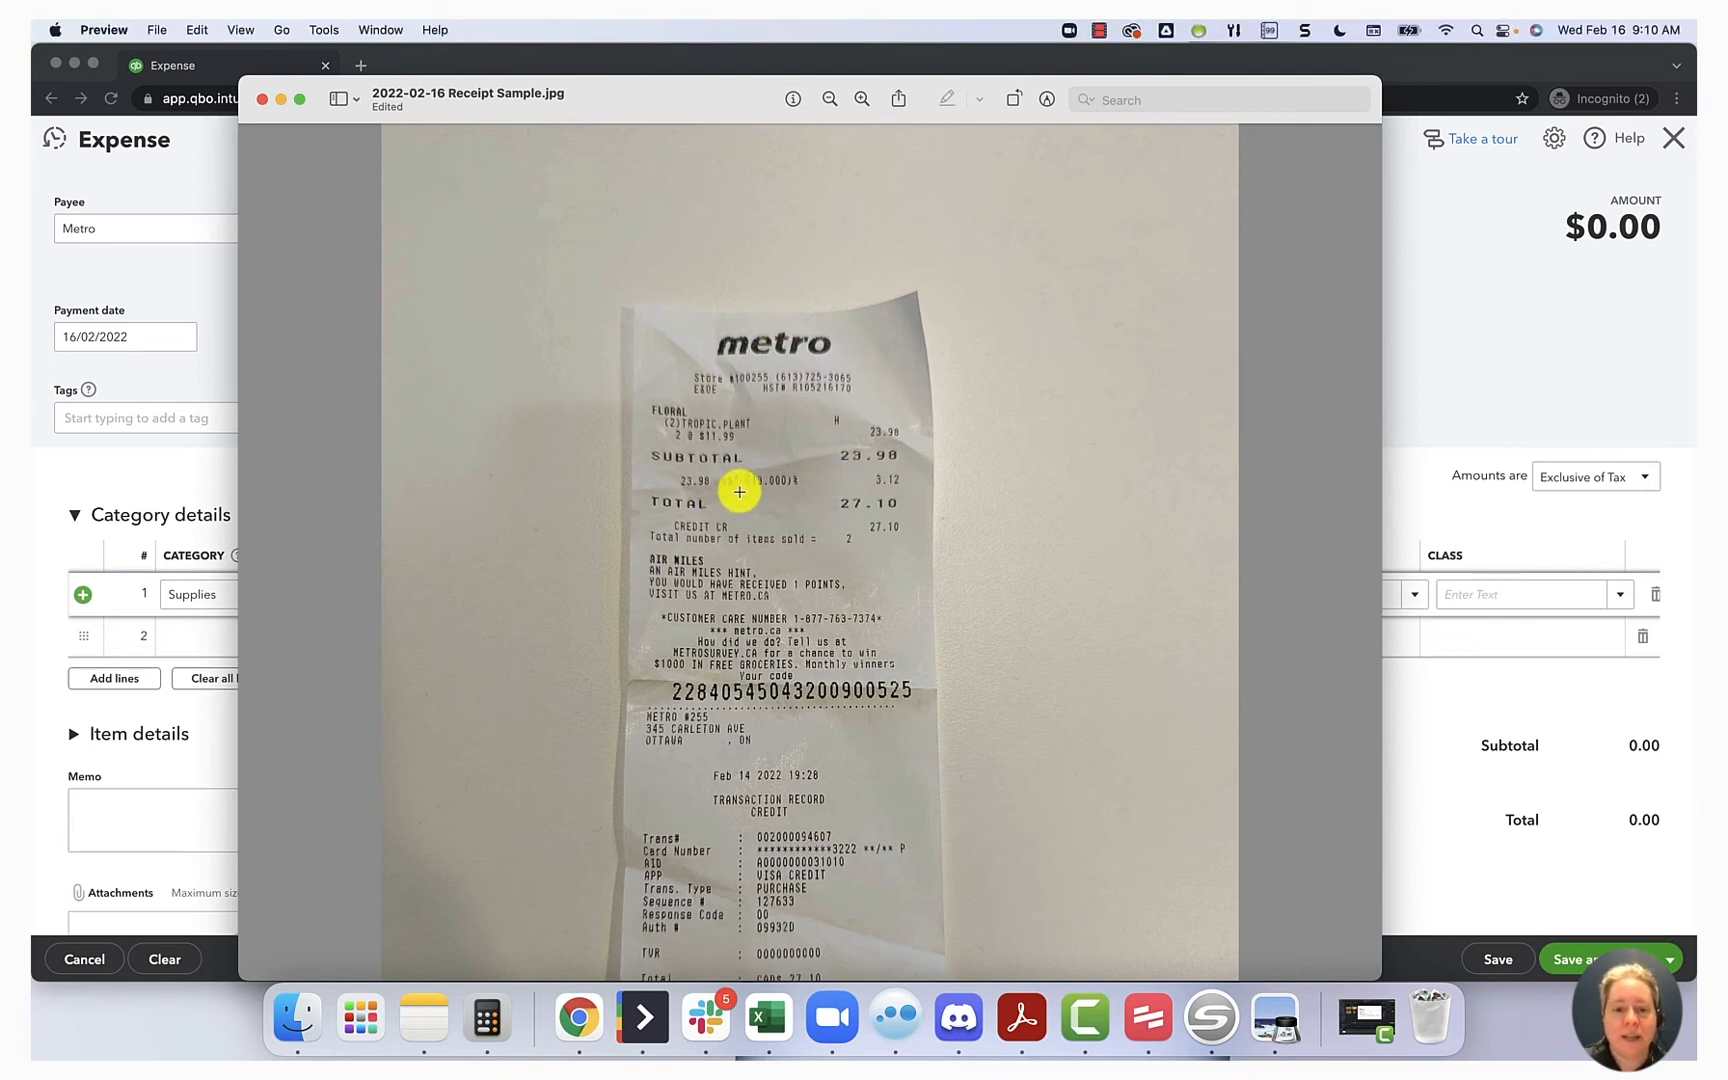
{"action": "mouse_move", "coordinate": [628, 105]}
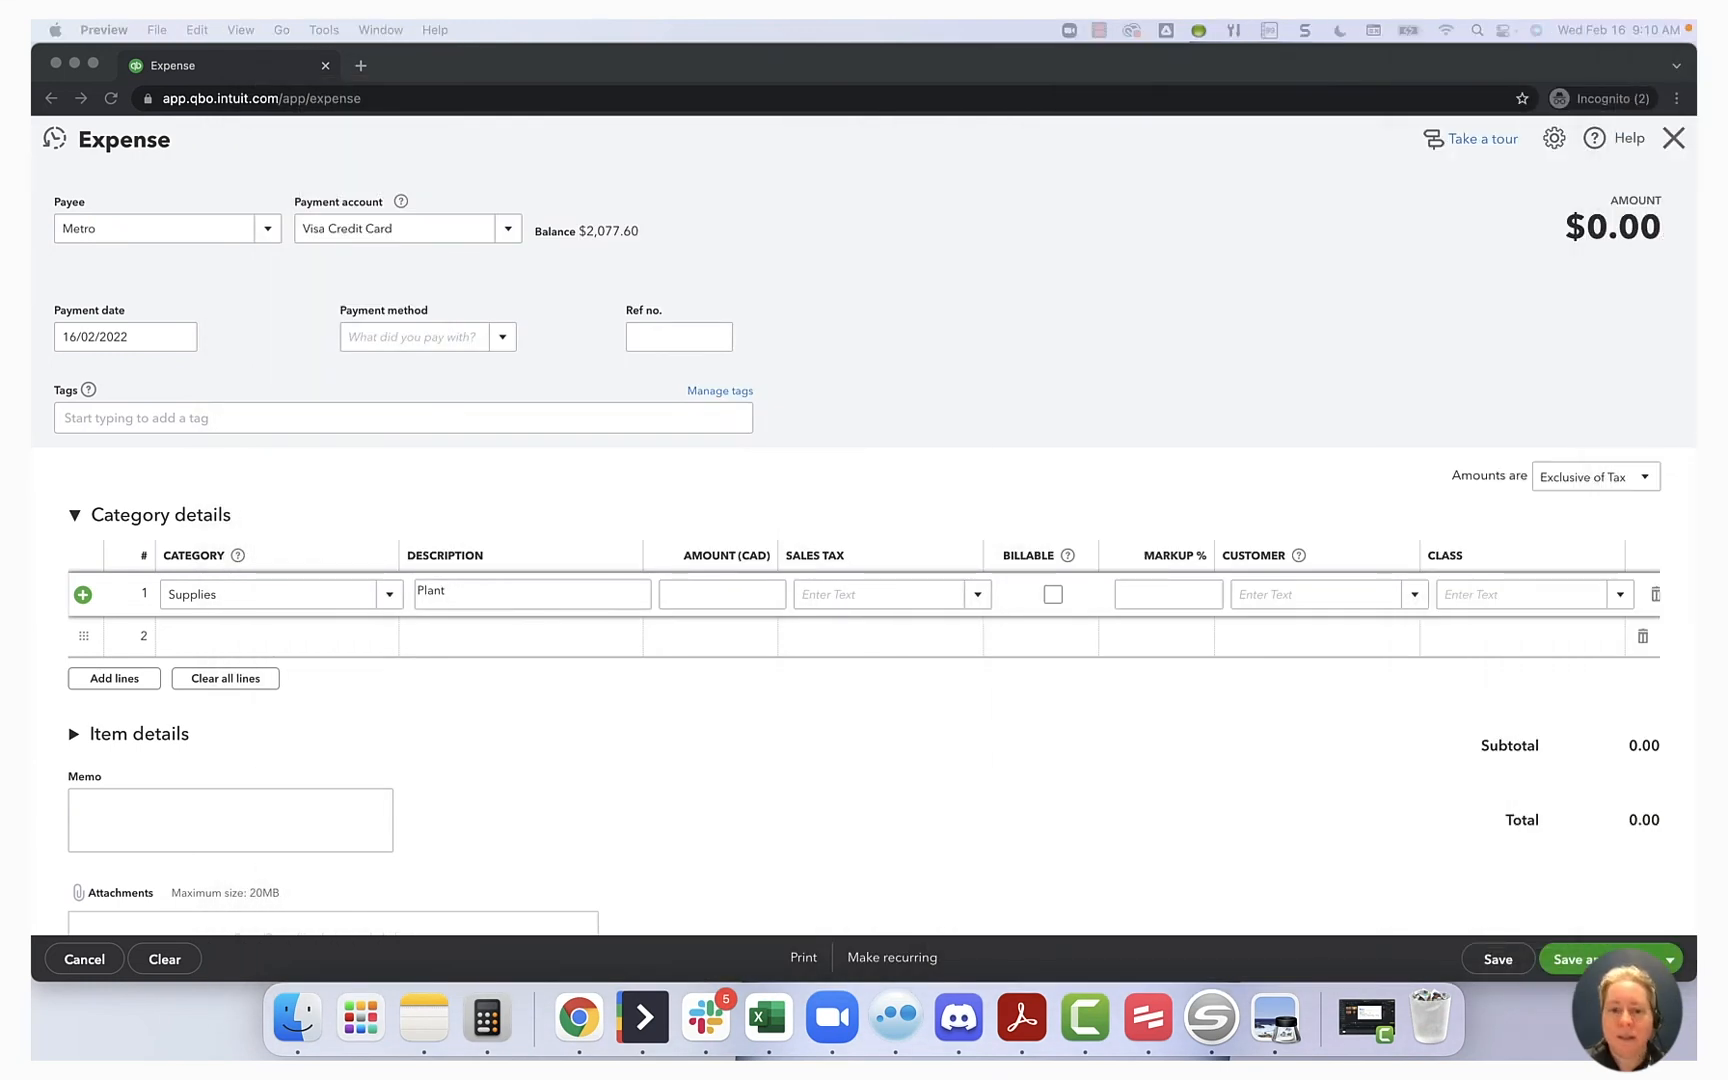
- Enter 23.98 as the line amount with HST ON (13%) sales tax
{"action": "left_click", "coordinate": [722, 594]}
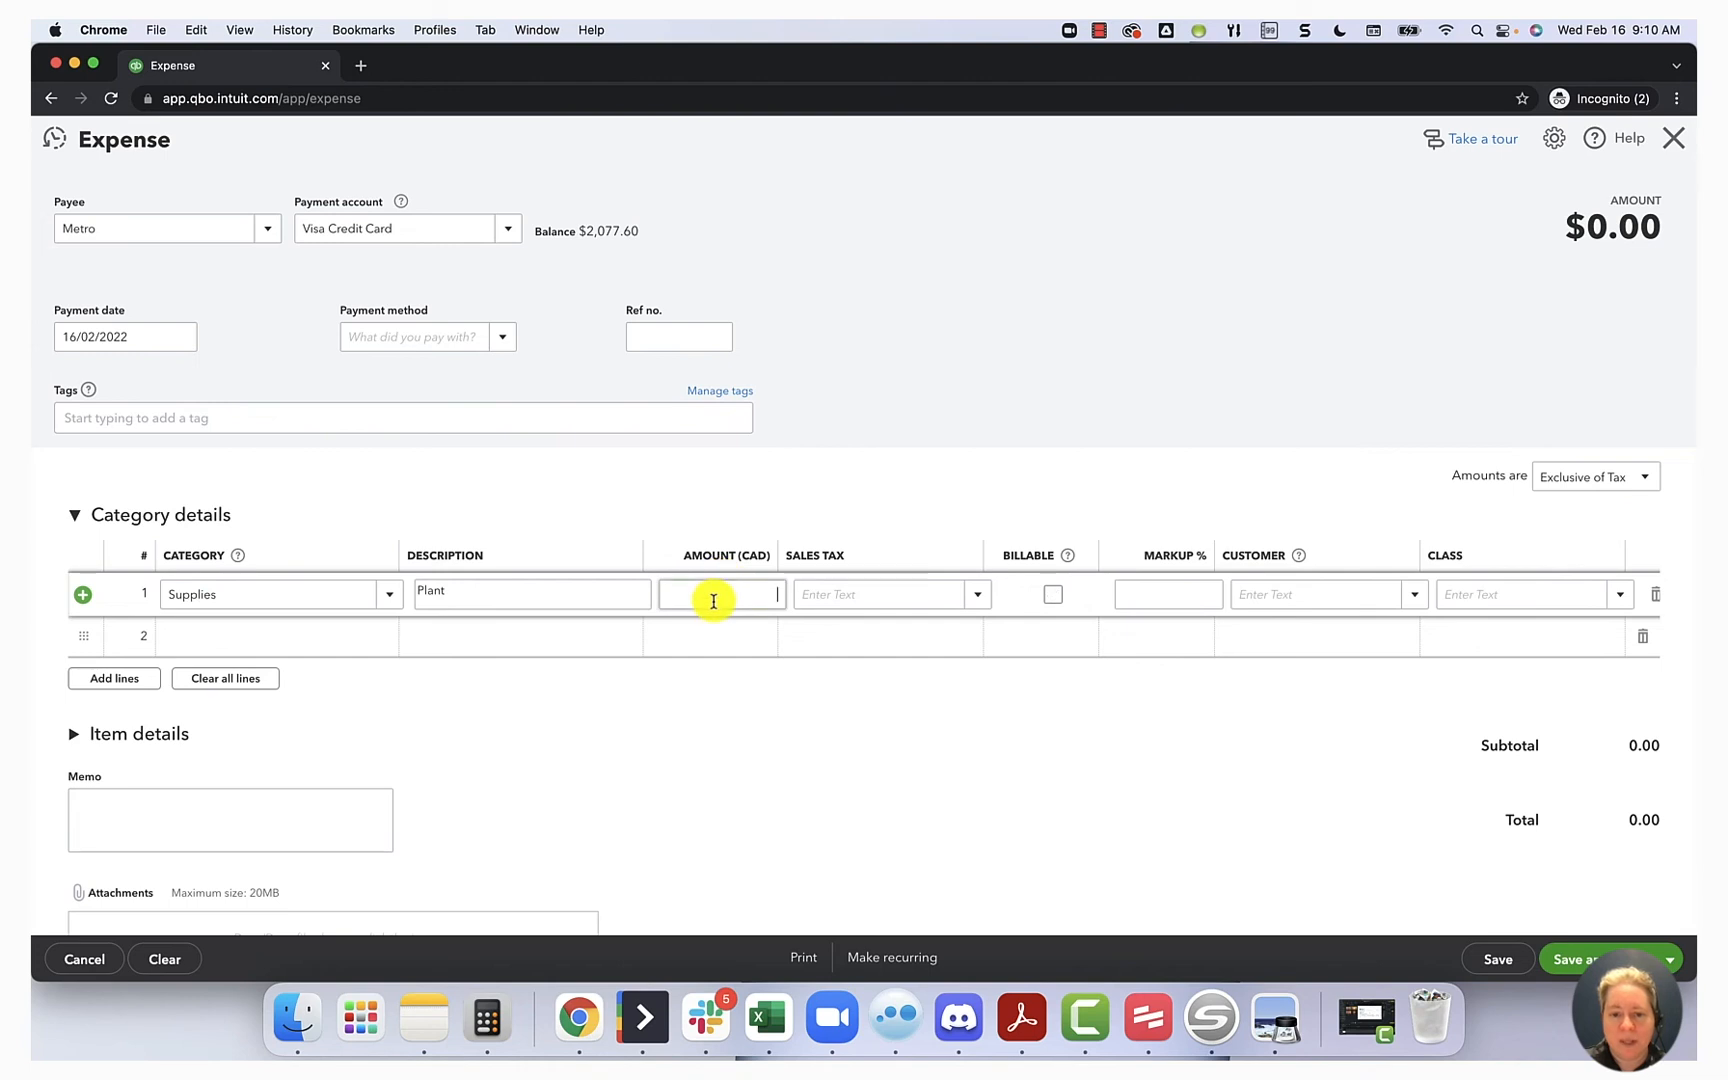
{"action": "type", "text": "23.98"}
{"action": "left_click", "coordinate": [892, 594]}
{"action": "type", "text": "on"}
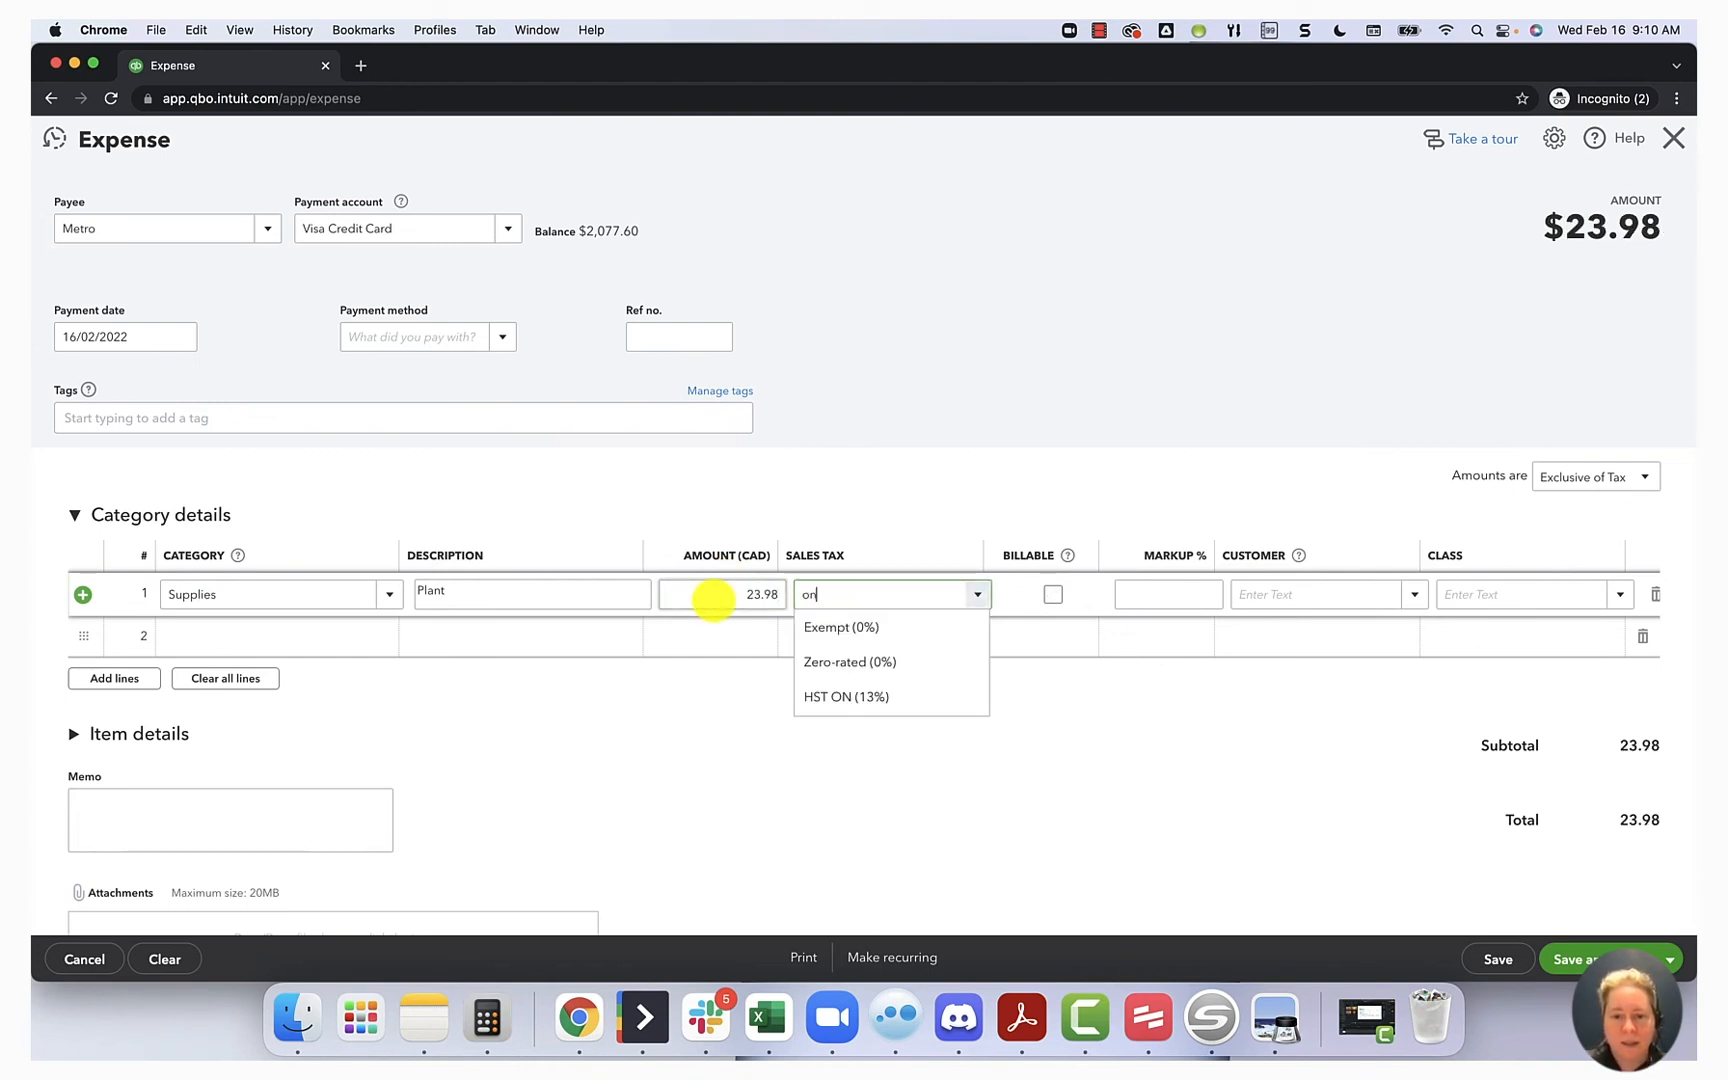
{"action": "left_click", "coordinate": [845, 696]}
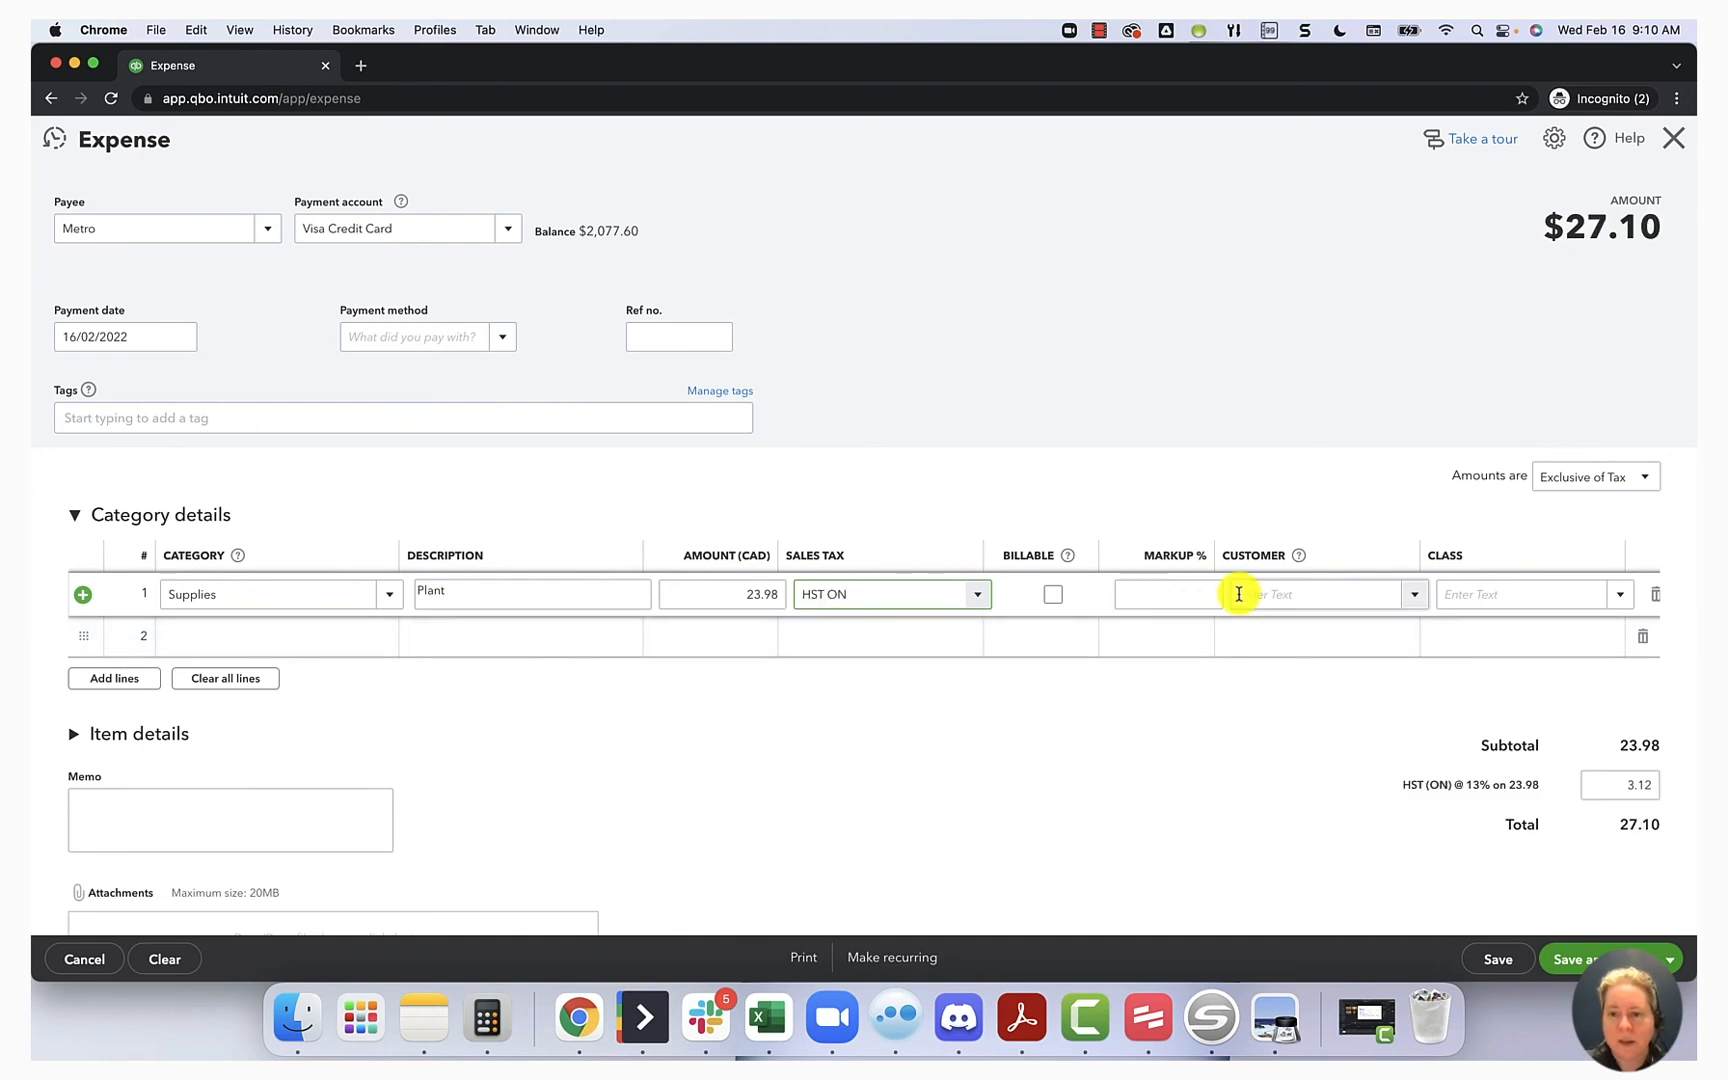
{"action": "mouse_move", "coordinate": [1580, 520]}
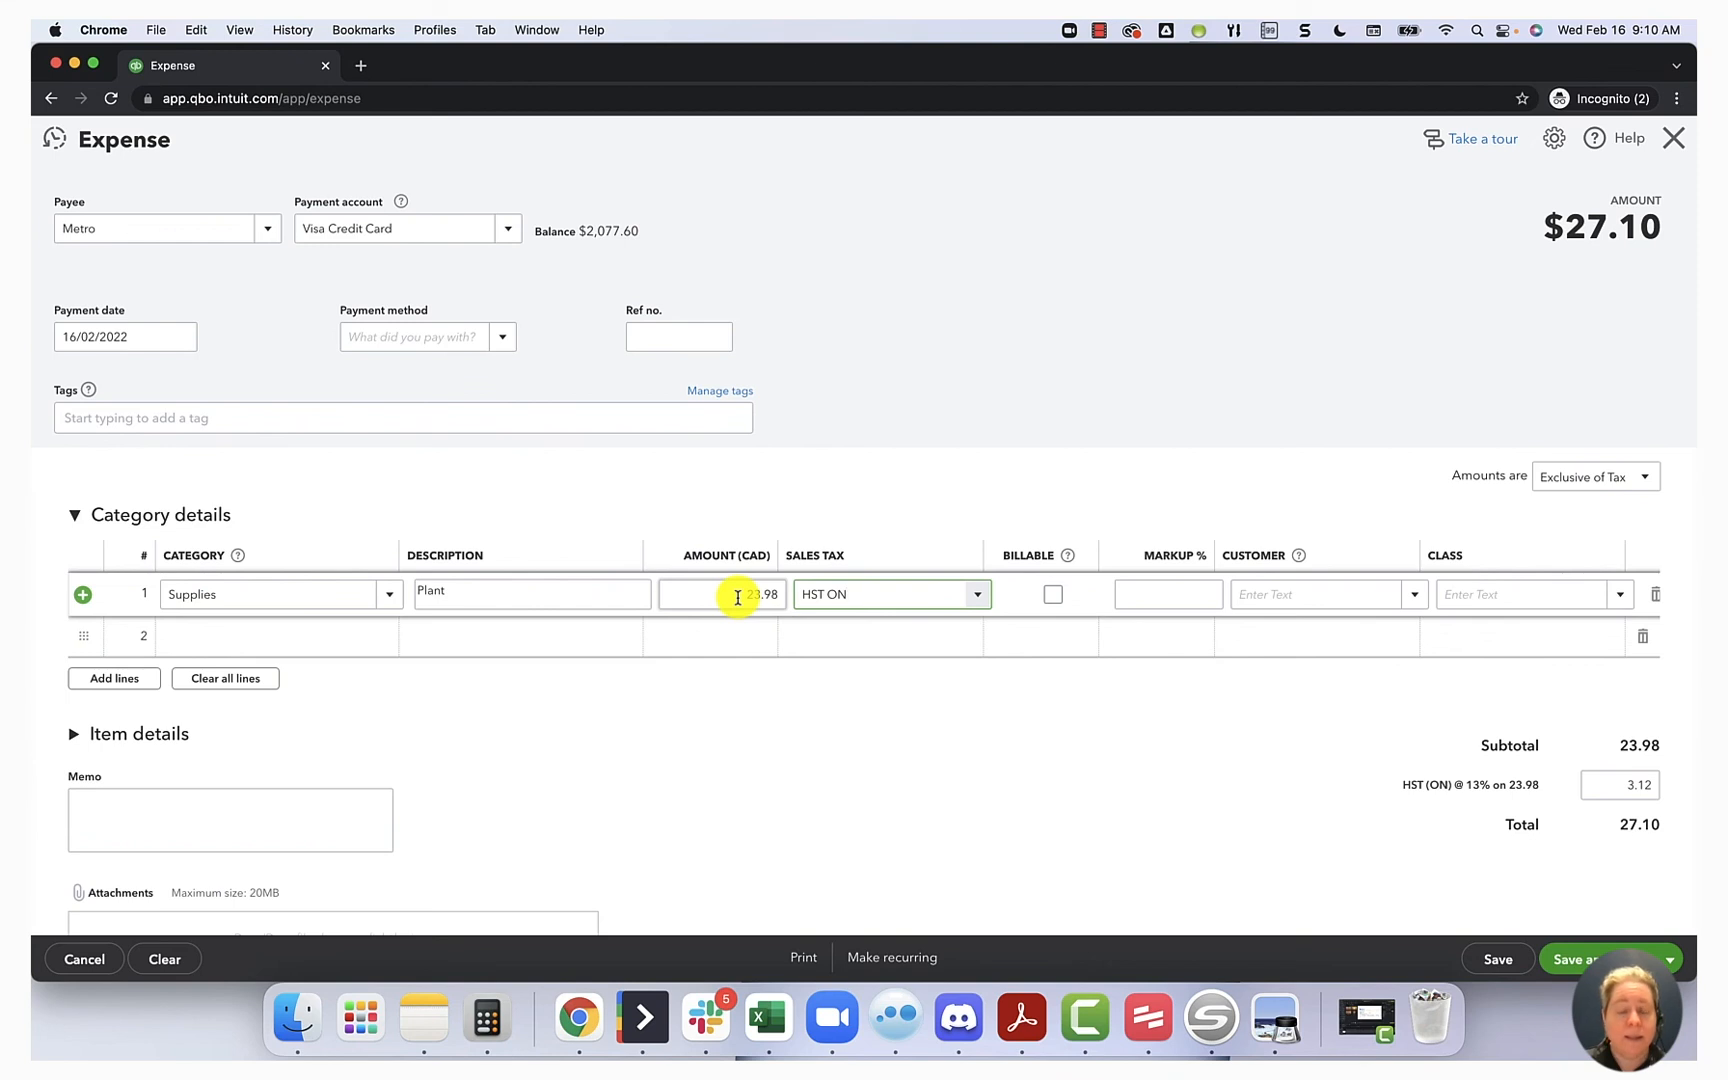
{"action": "mouse_move", "coordinate": [1426, 750]}
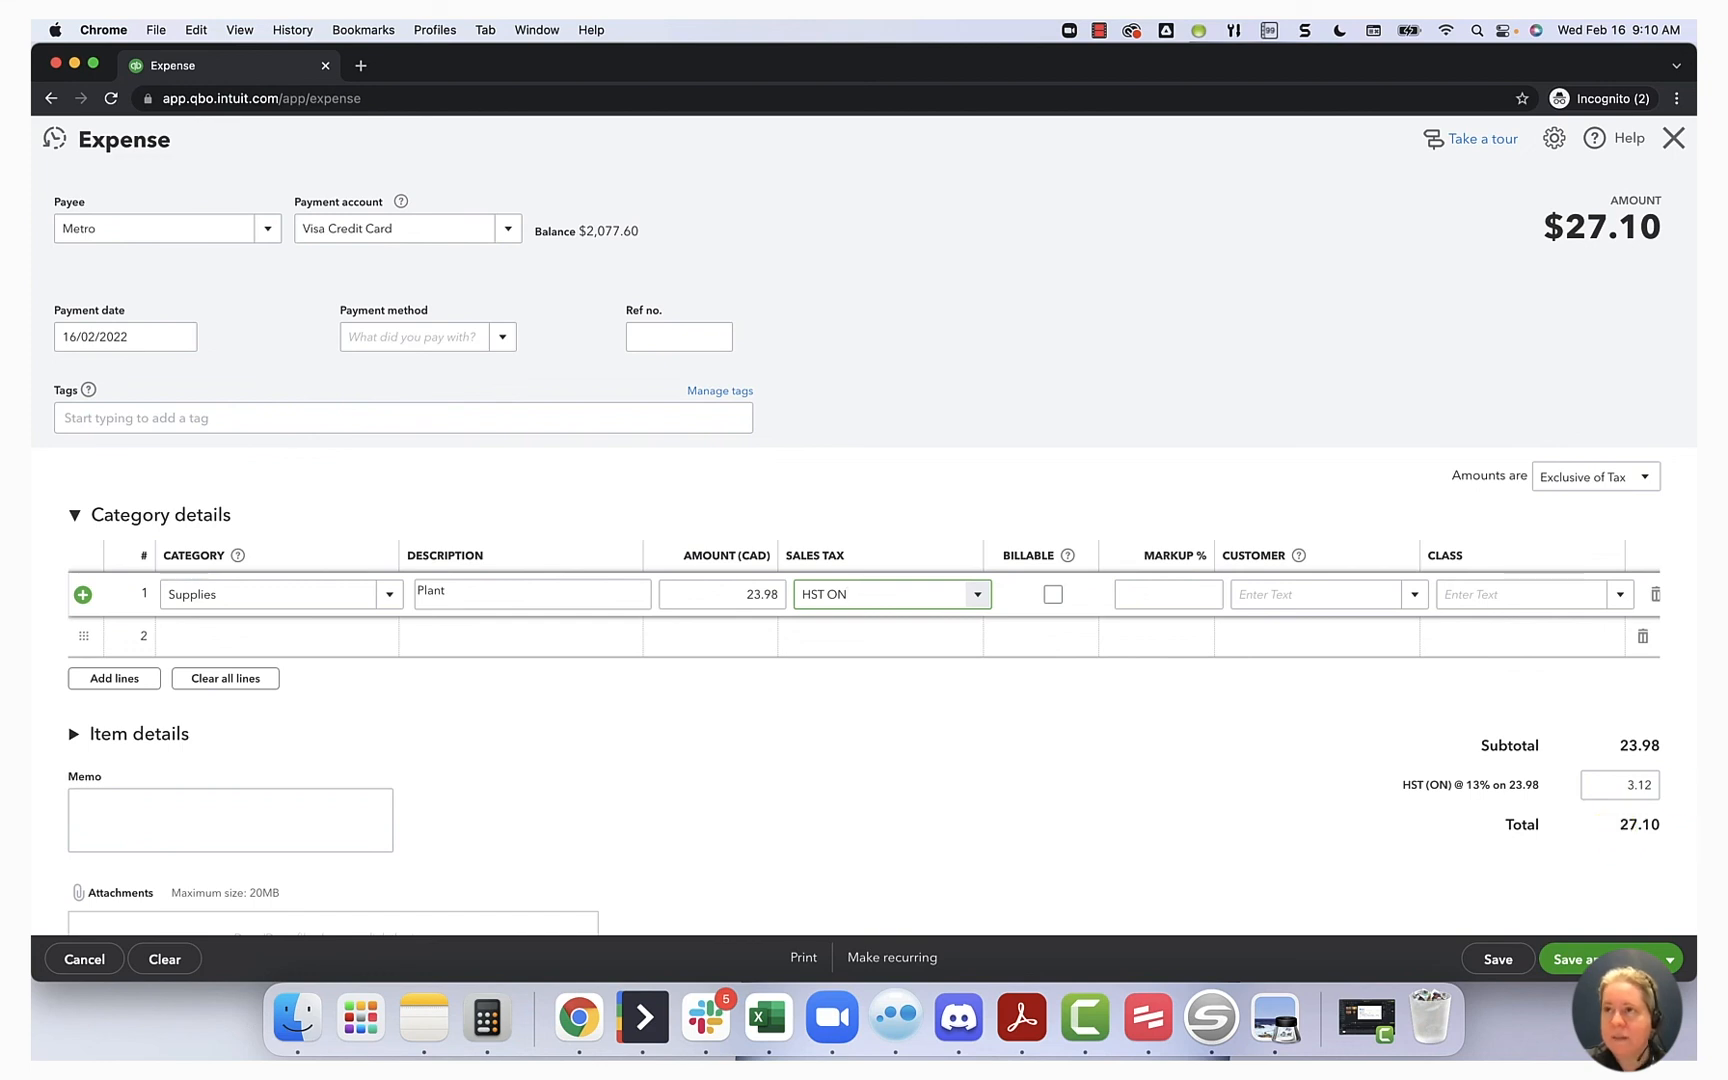
{"action": "mouse_move", "coordinate": [1588, 240]}
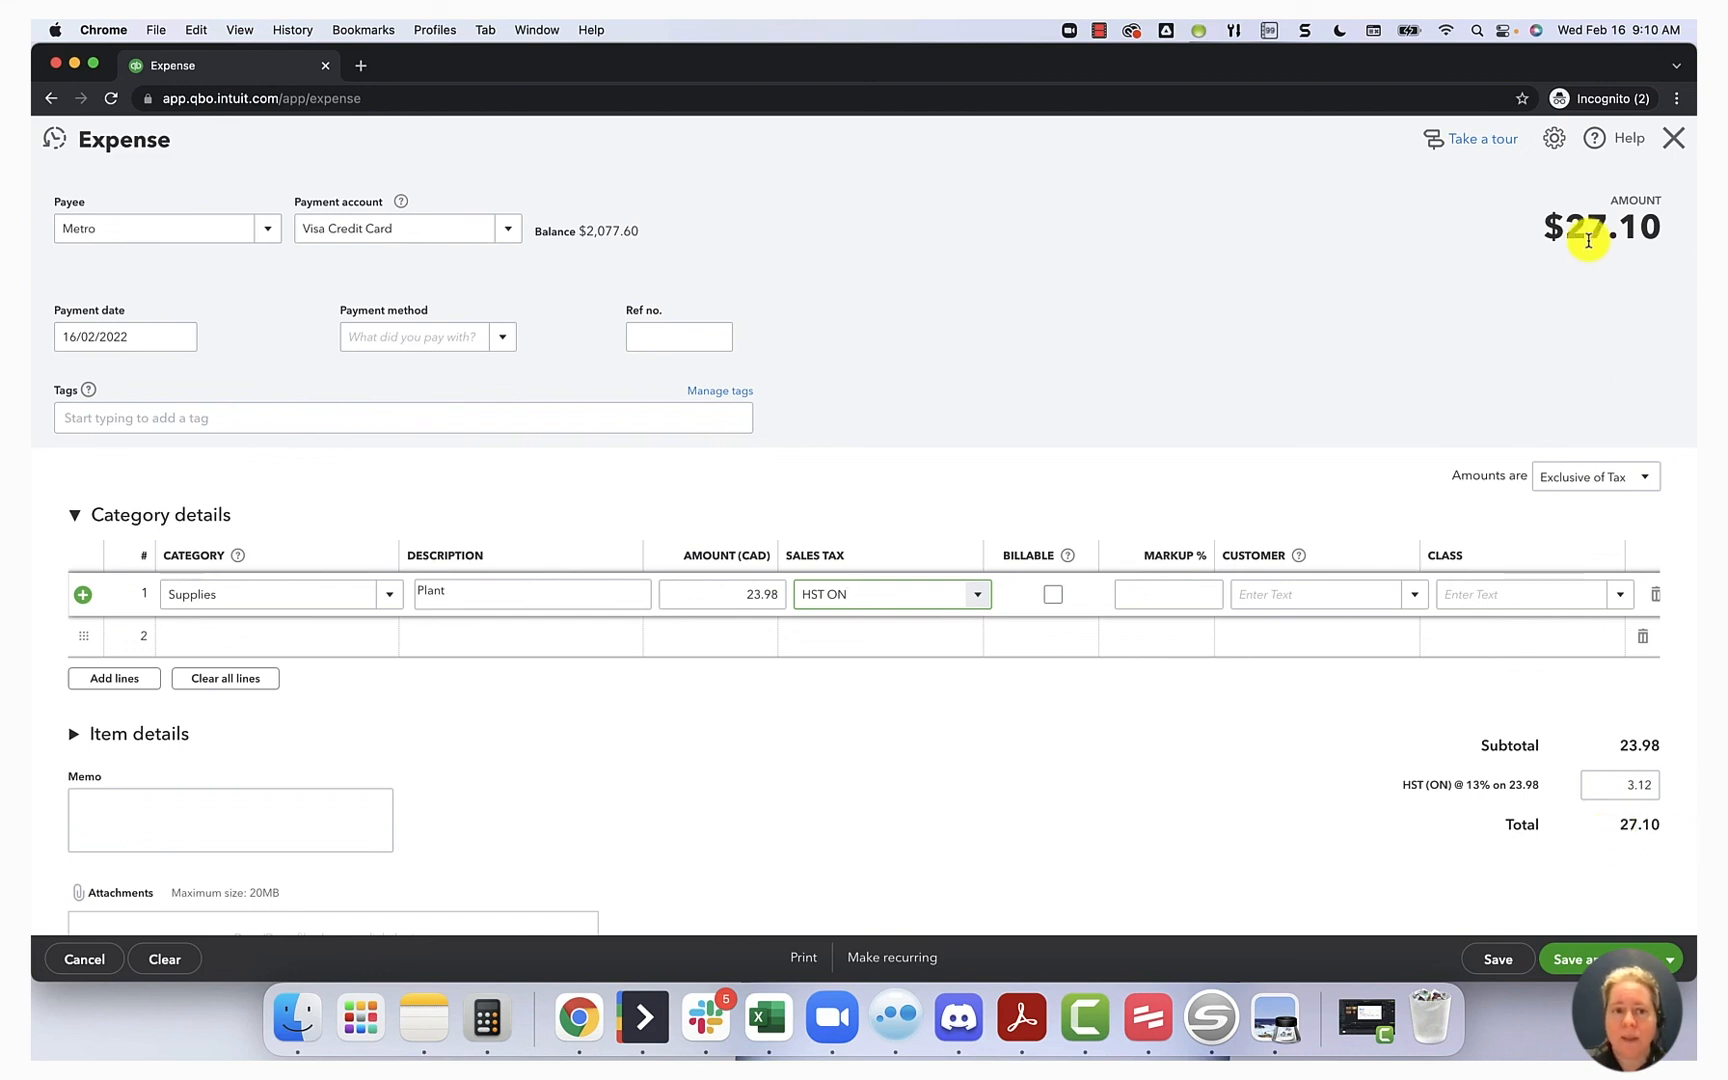
{"action": "mouse_move", "coordinate": [1261, 683]}
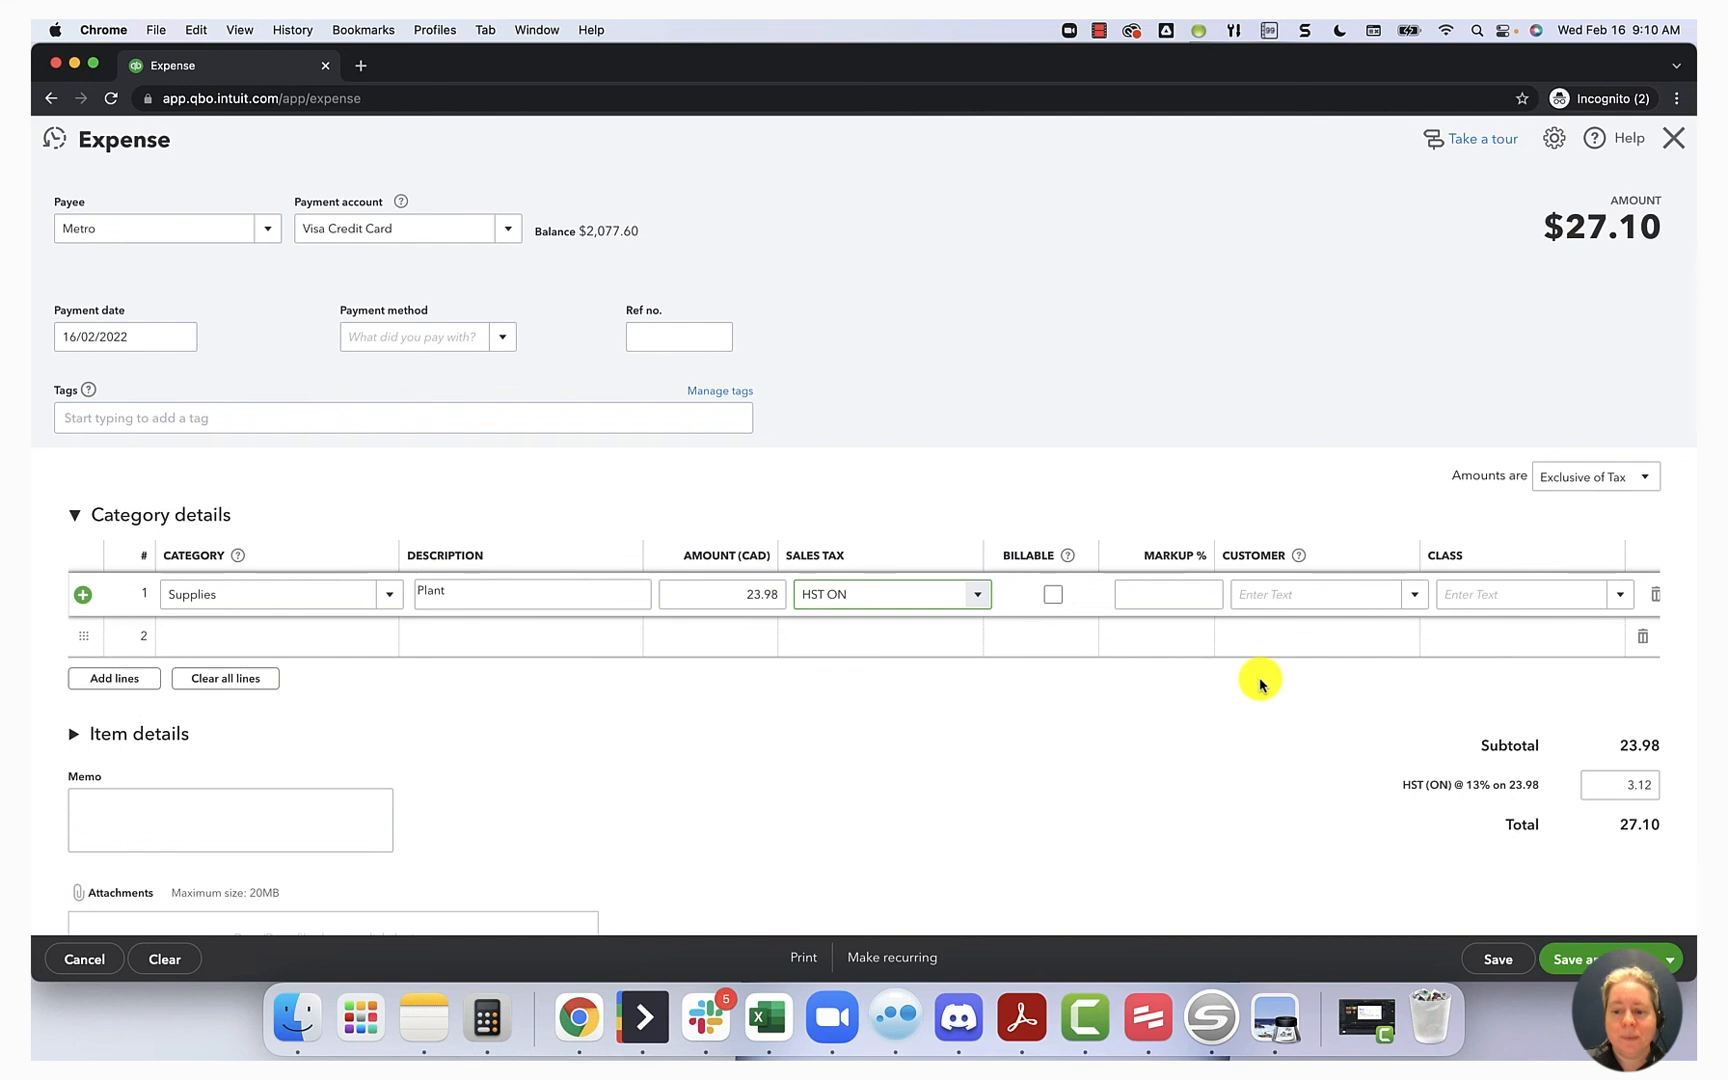
{"action": "scroll", "scroll_direction": "down", "scroll_amount": 3}
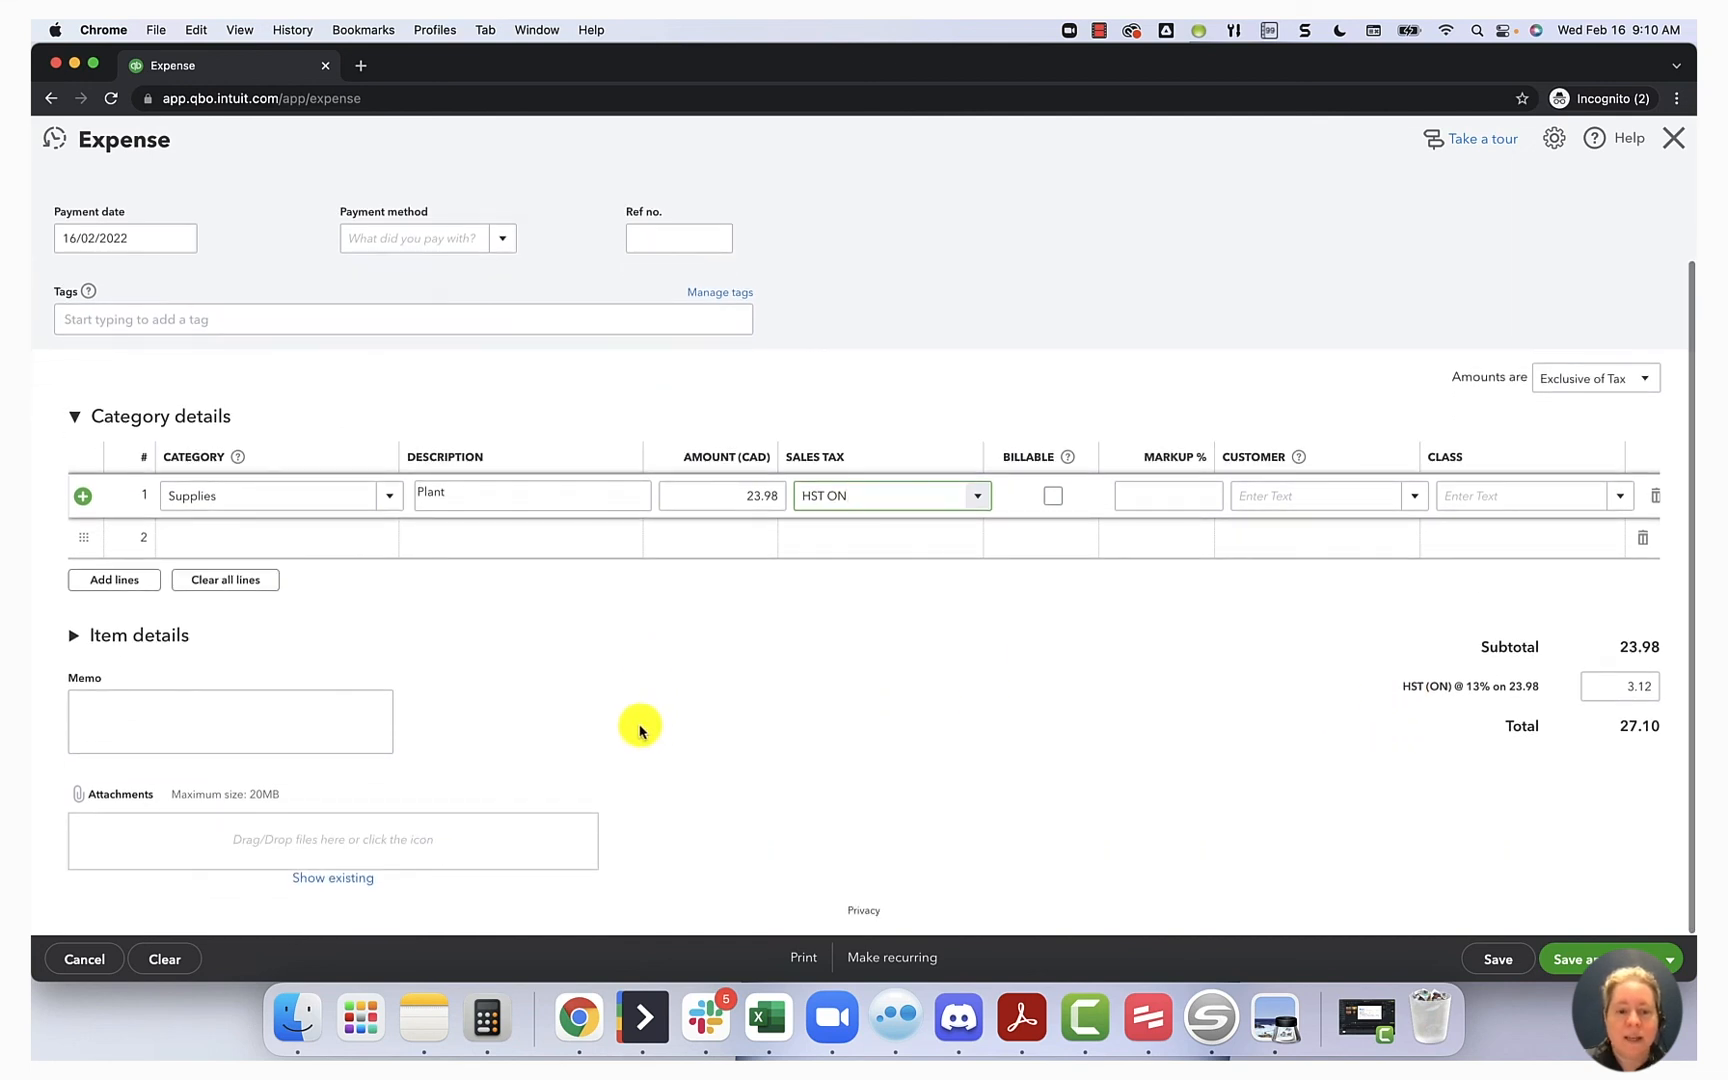
{"action": "mouse_move", "coordinate": [350, 847]}
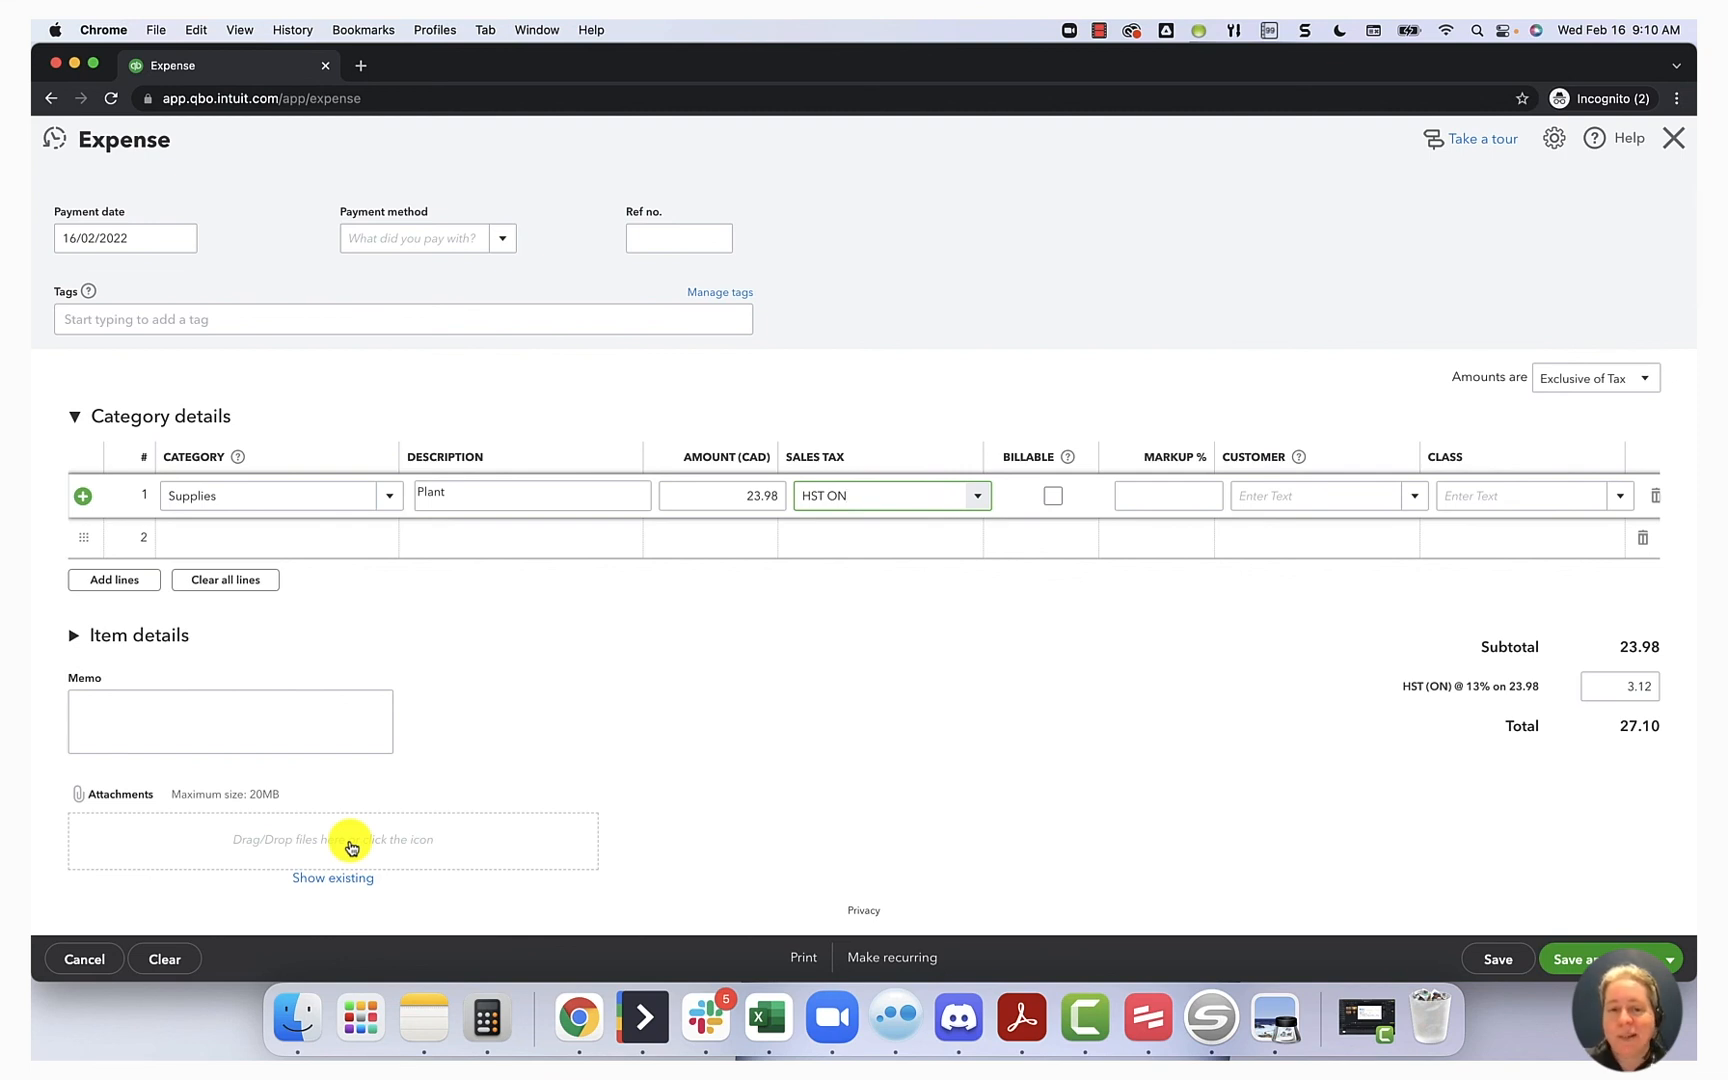
{"action": "mouse_move", "coordinate": [809, 851]}
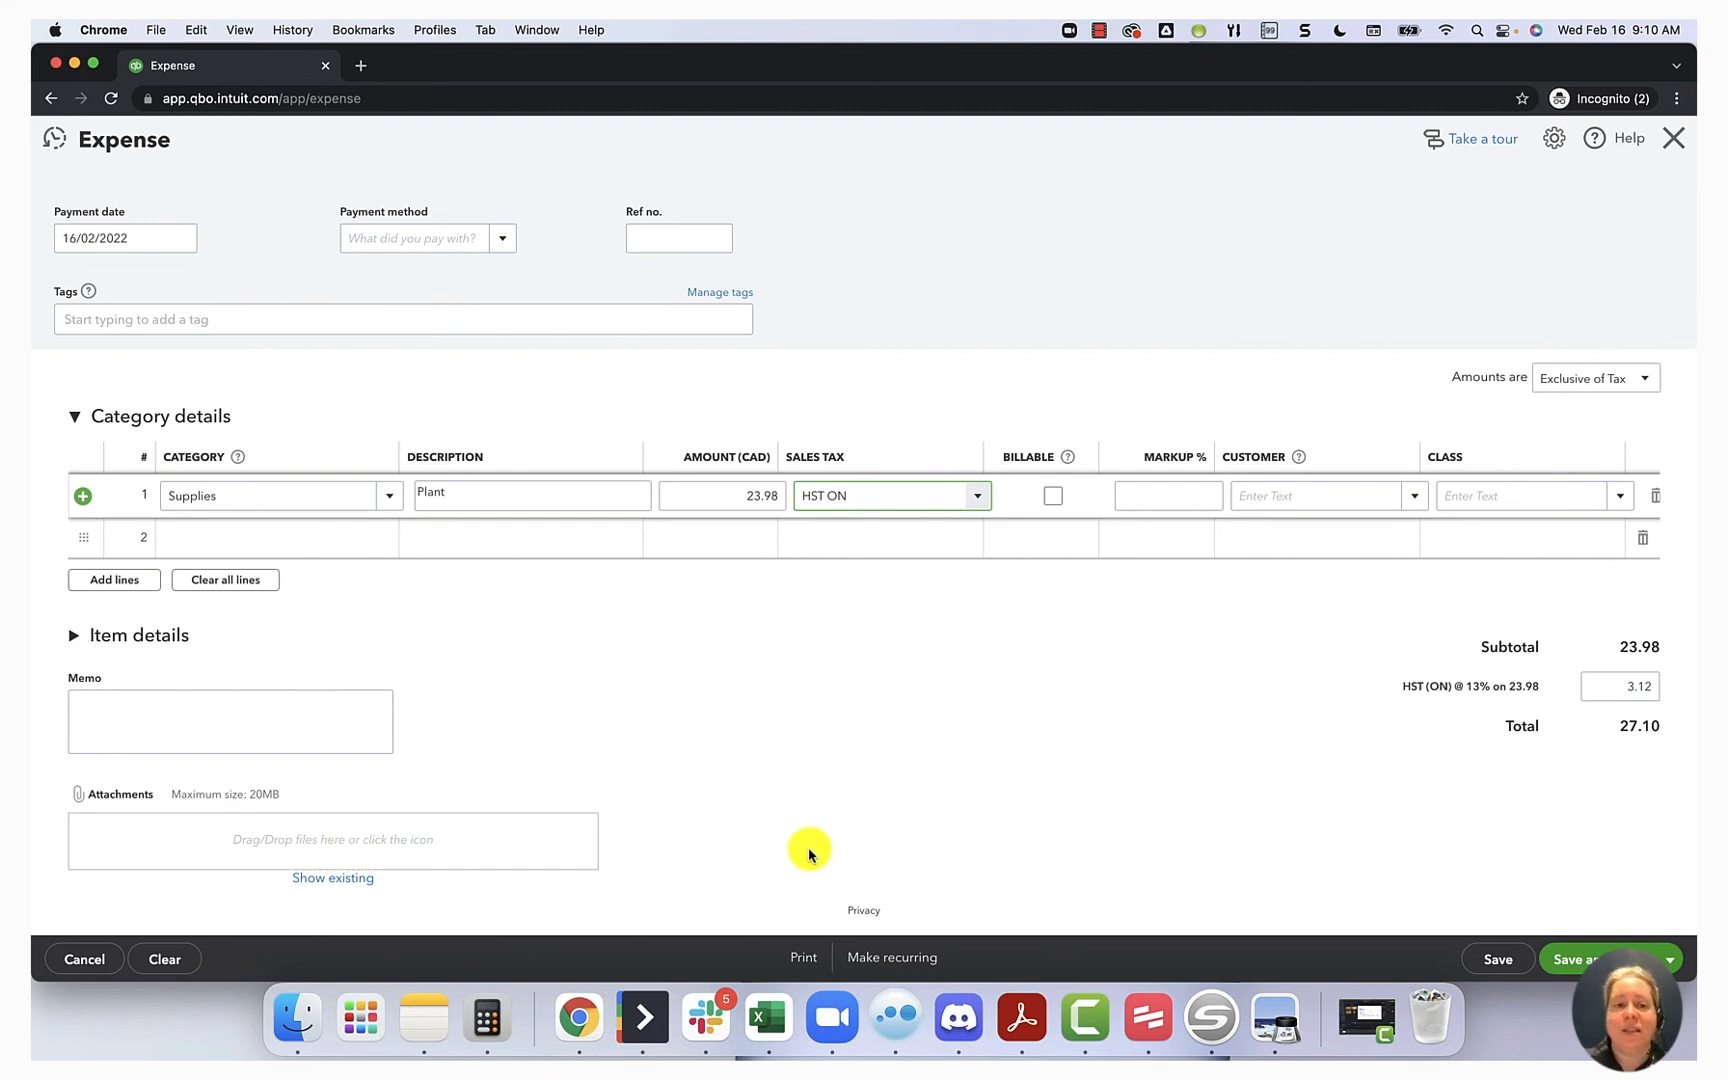